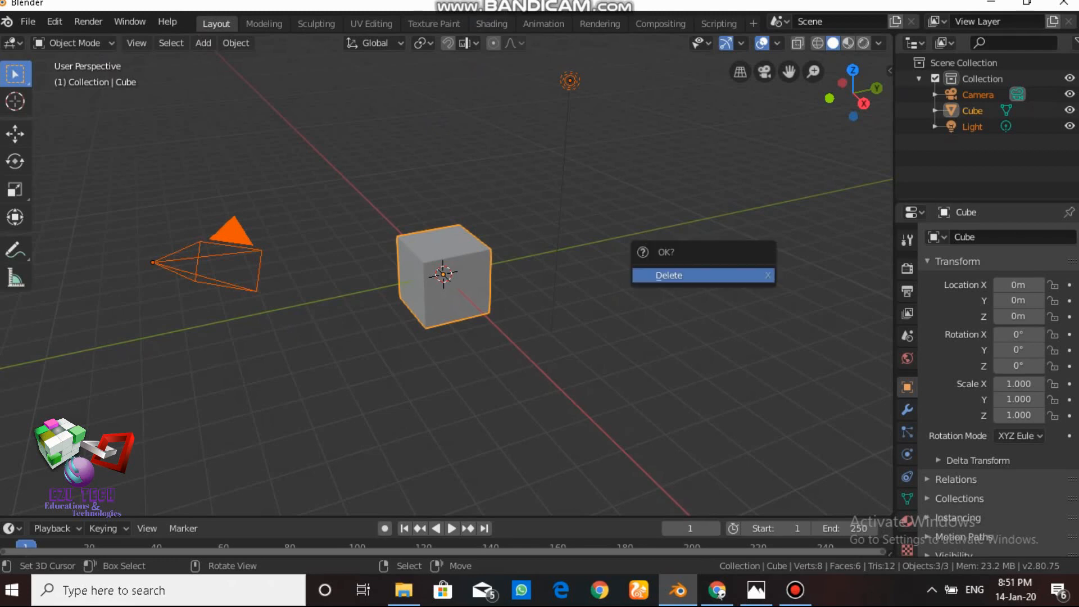
# Step: Delete the default cube, camera and light, then add a UV sphere
pyautogui.click(667, 275)
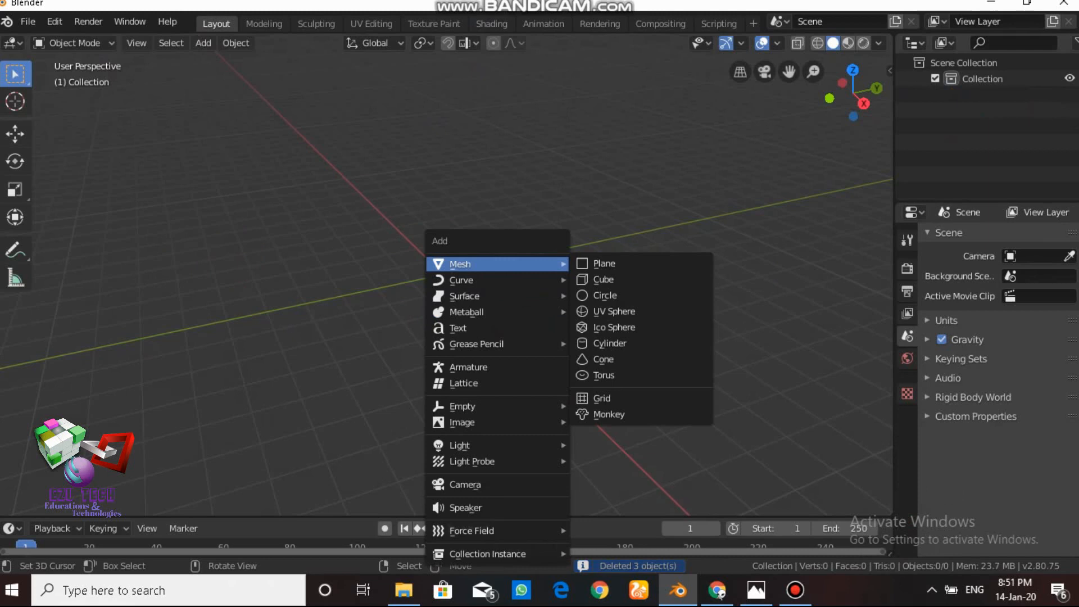
pyautogui.click(613, 312)
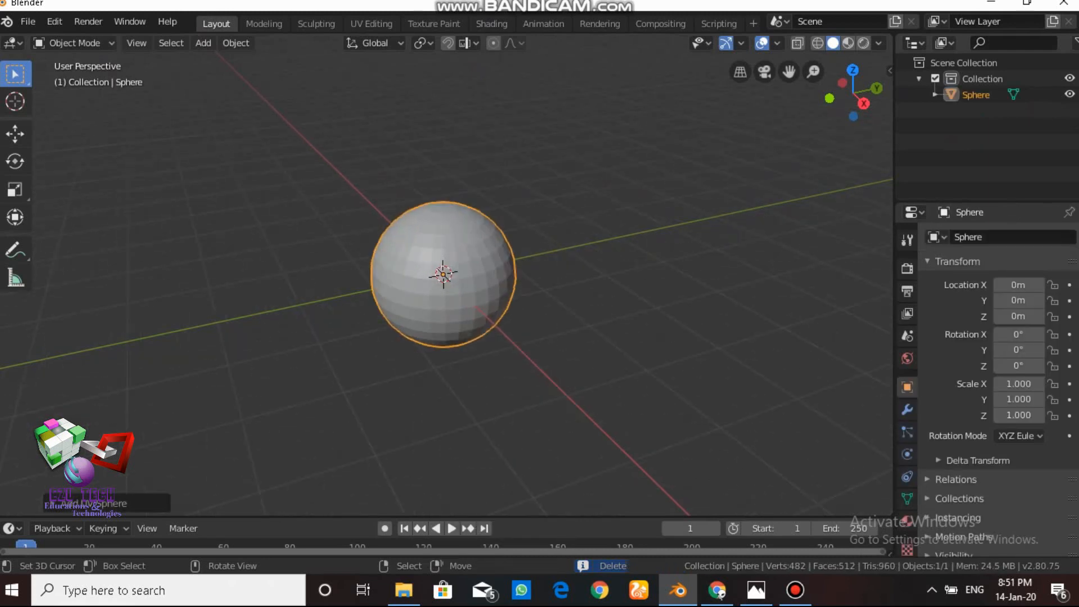
pyautogui.press('Tab')
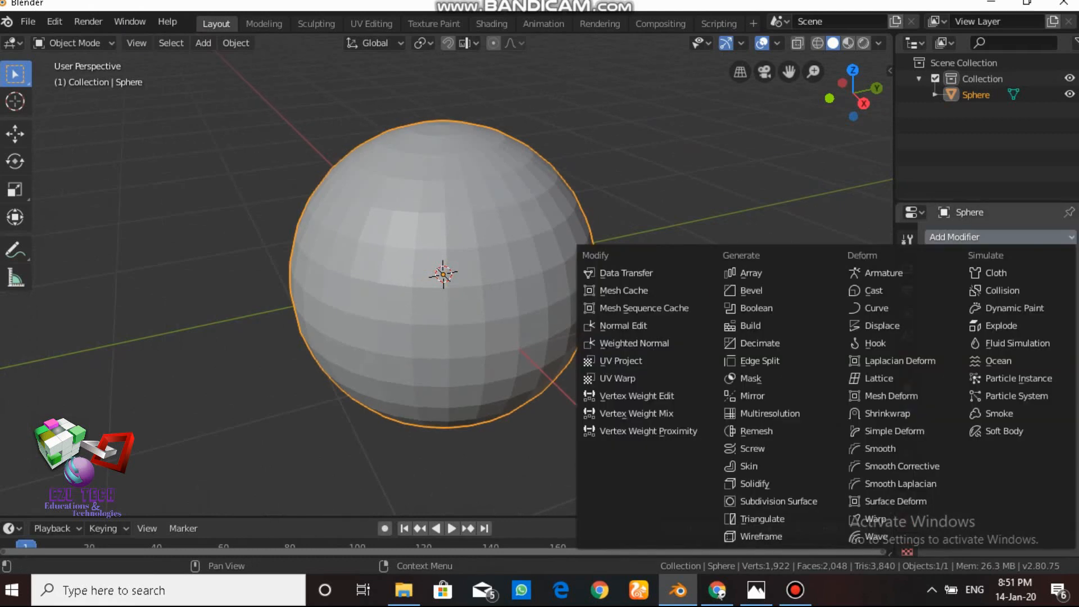
pyautogui.moveTo(773, 501)
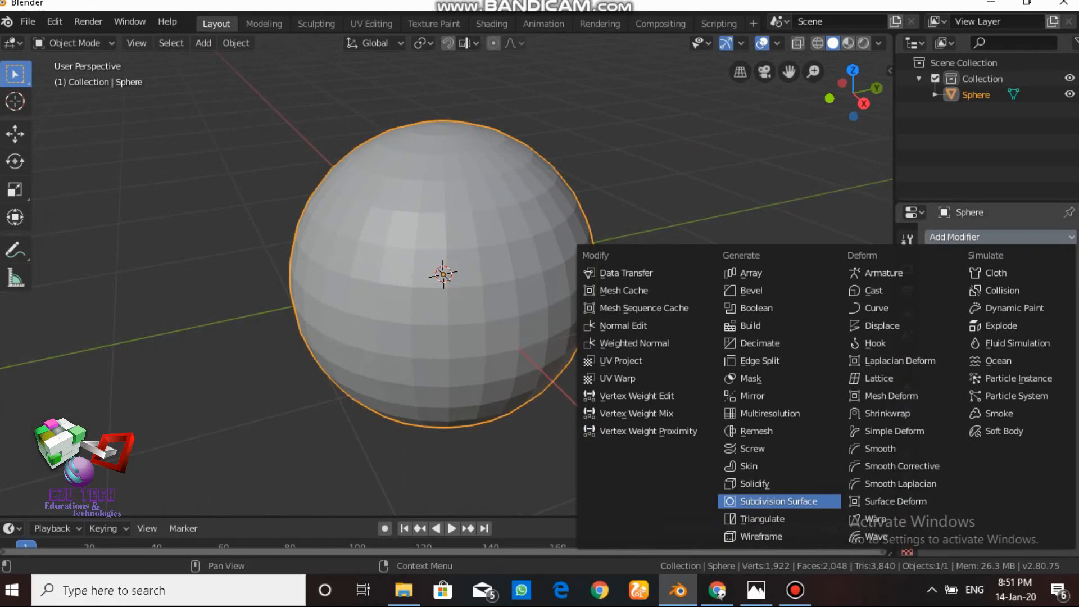
# Step: Add a Subdivision Surface modifier to the sphere and duplicate it in place
pyautogui.click(775, 501)
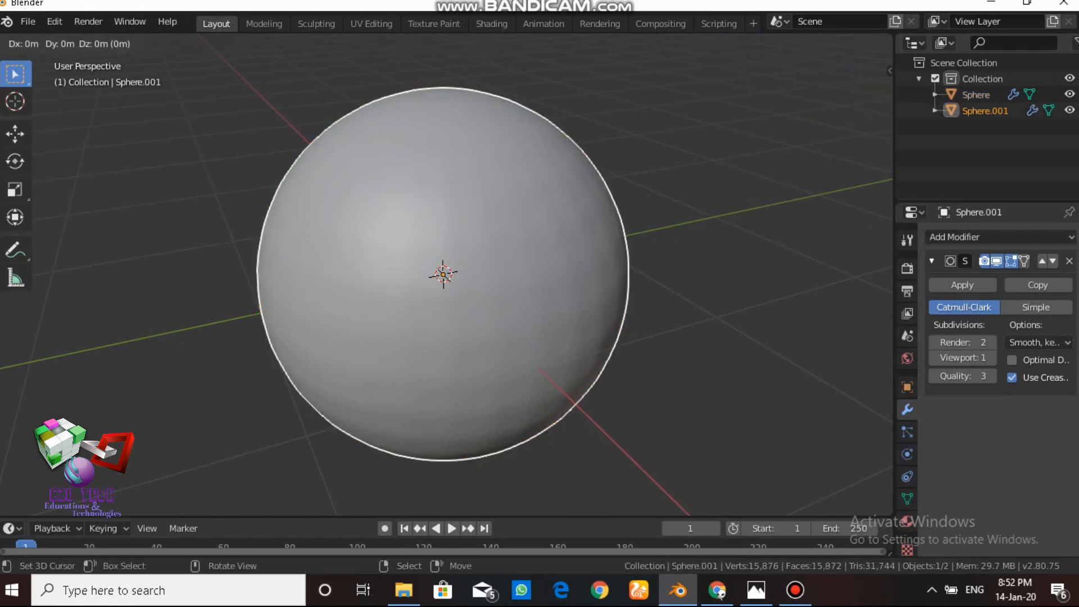
pyautogui.press('s')
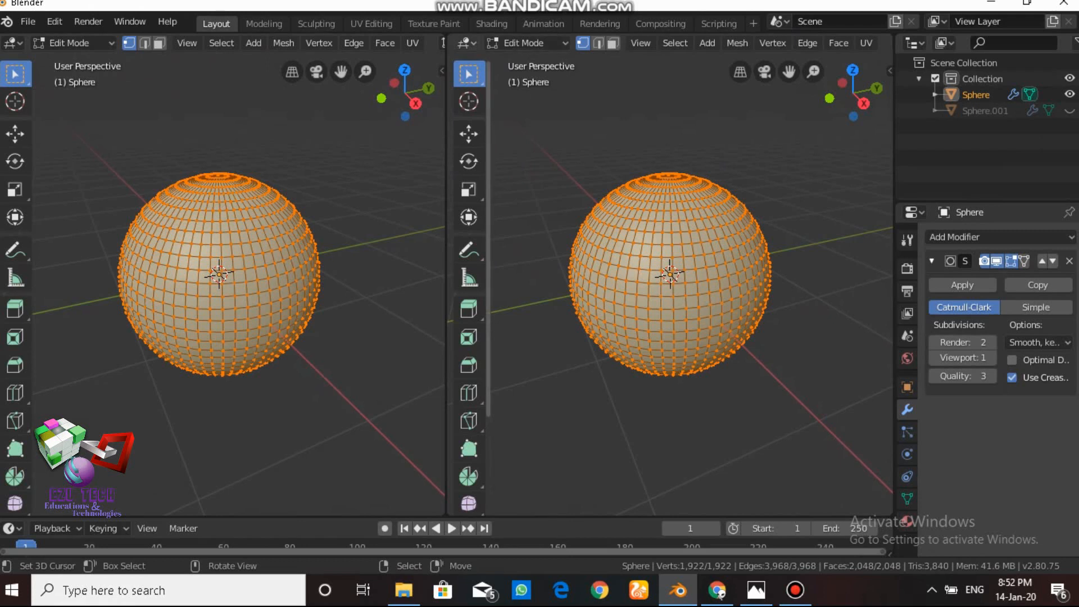
# Step: Switch the second area to the UV Editor and load colors earth.jpg behind the UVs
pyautogui.click(464, 42)
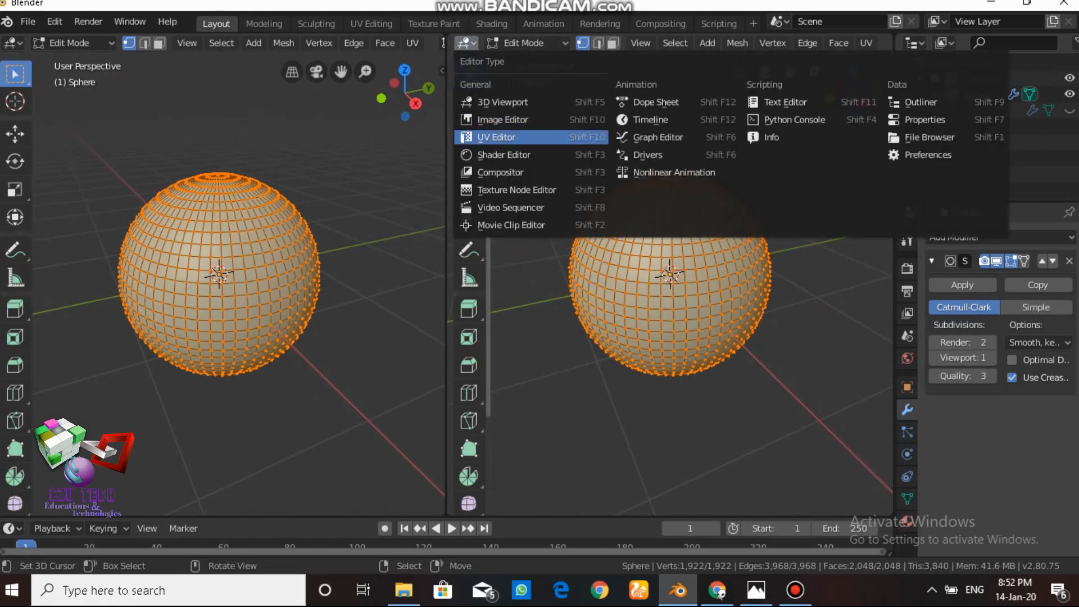
pyautogui.click(496, 138)
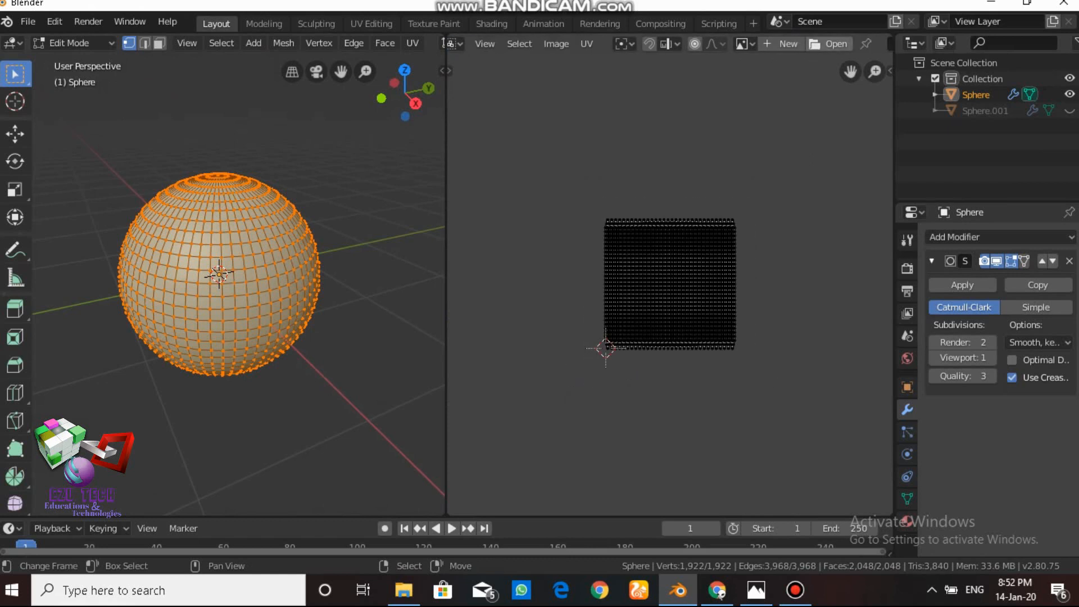
pyautogui.click(828, 44)
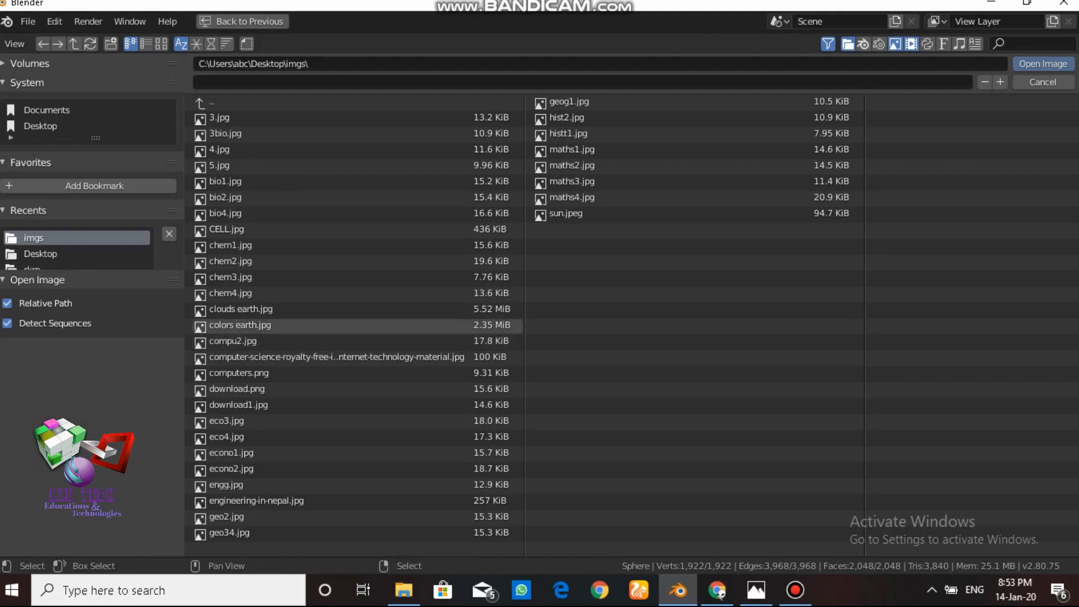
pyautogui.click(240, 325)
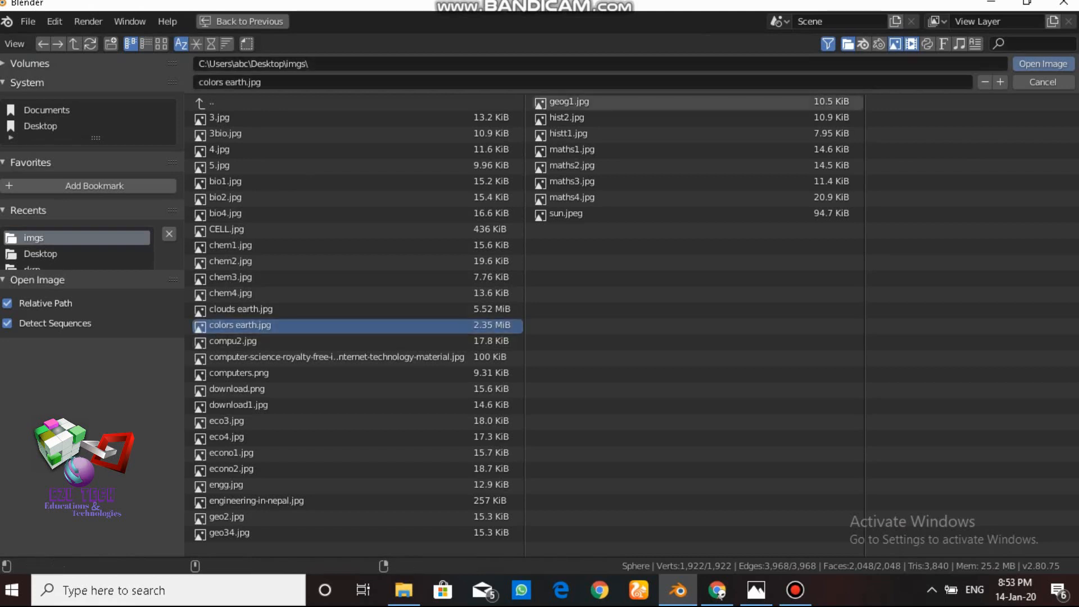
pyautogui.click(1041, 63)
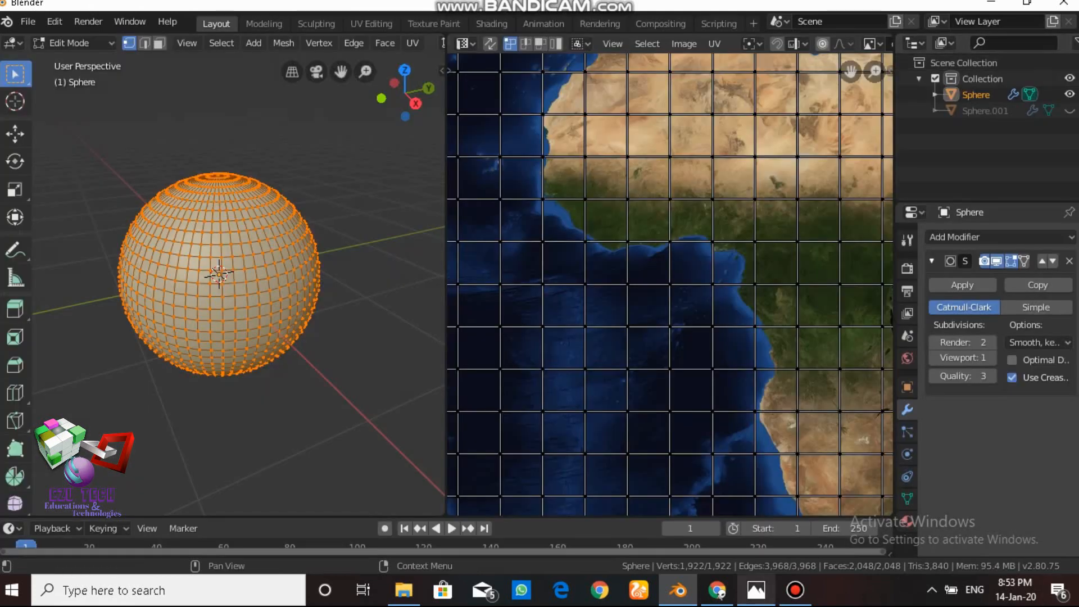
pyautogui.click(716, 590)
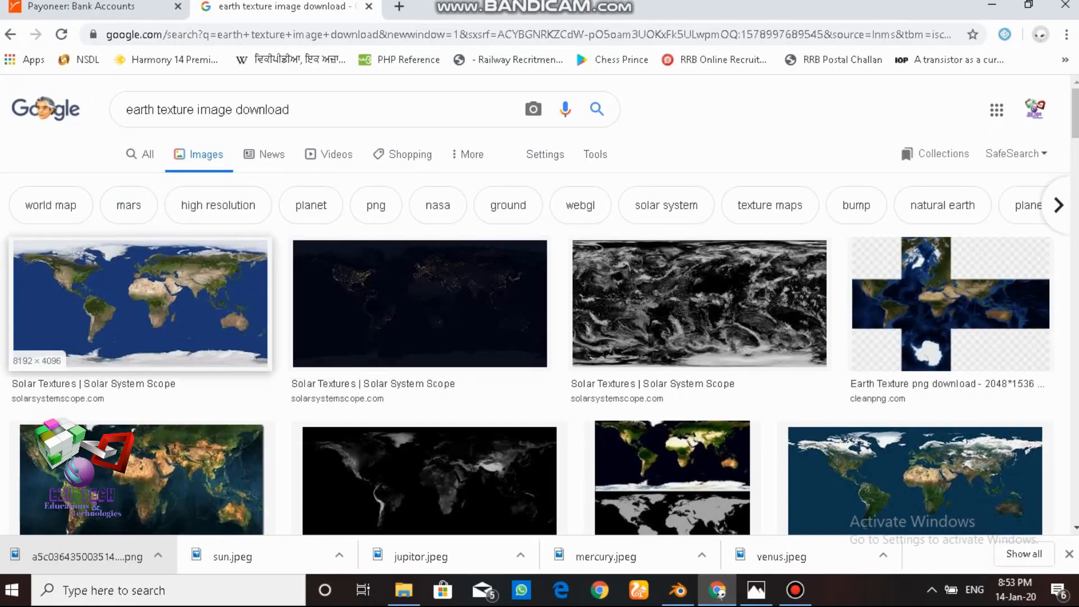
pyautogui.moveTo(138, 302)
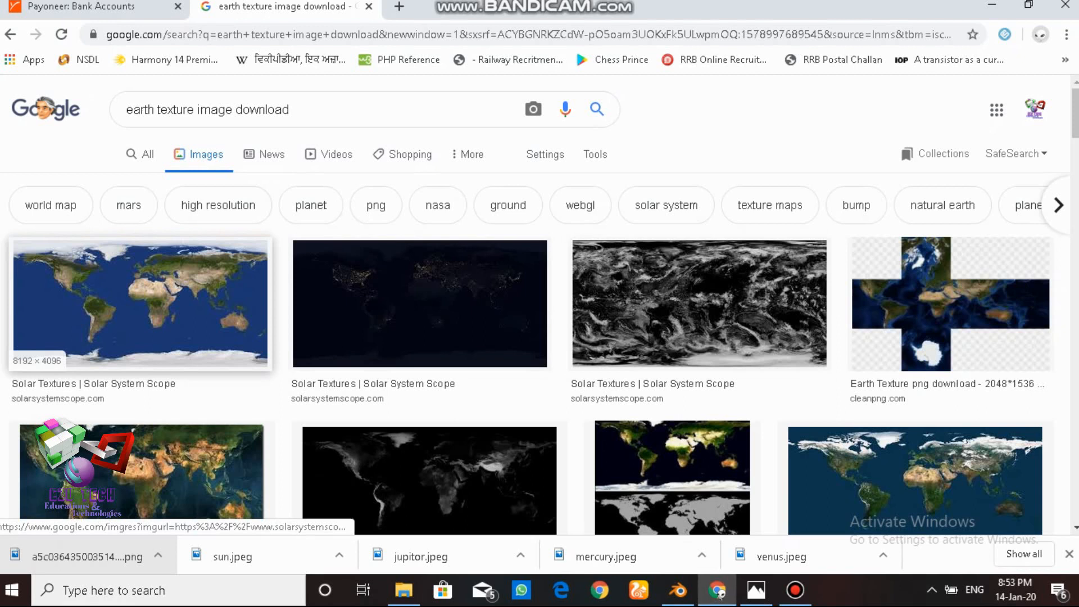
pyautogui.moveTo(700, 303)
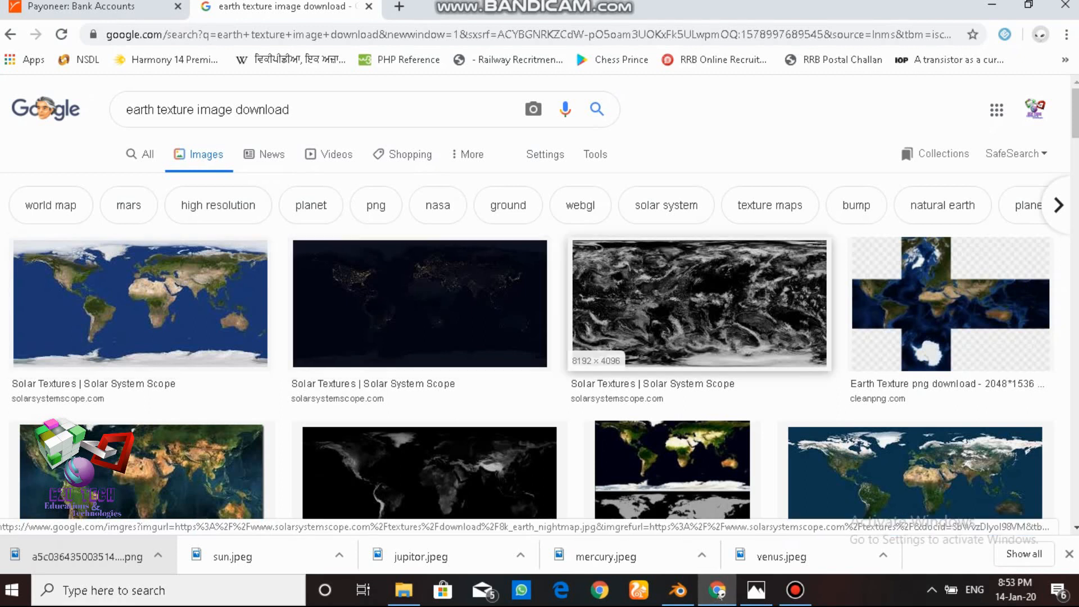
pyautogui.moveTo(699, 302)
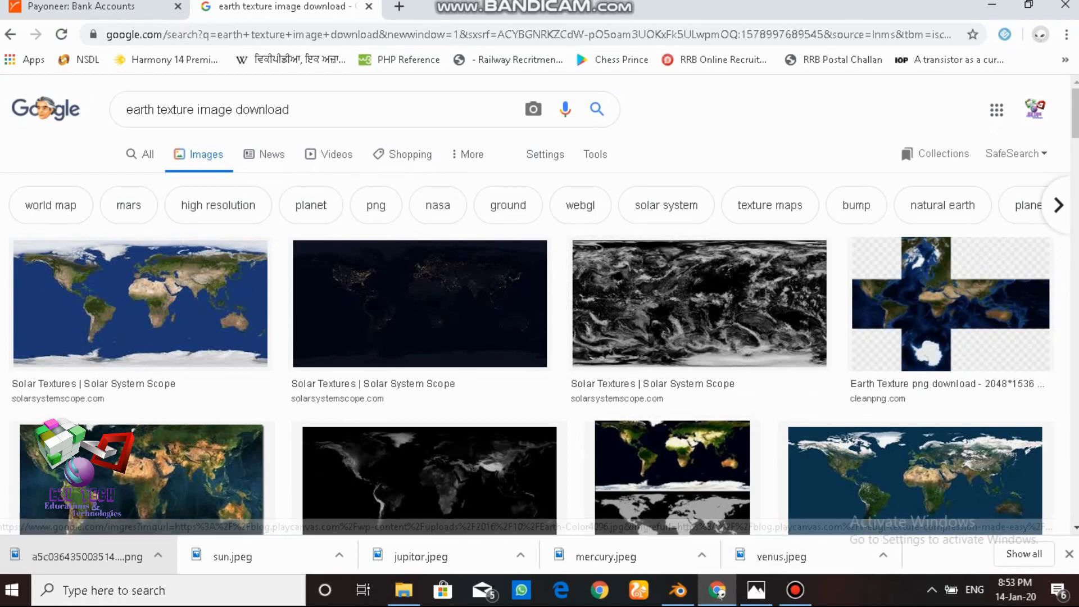
pyautogui.click(677, 591)
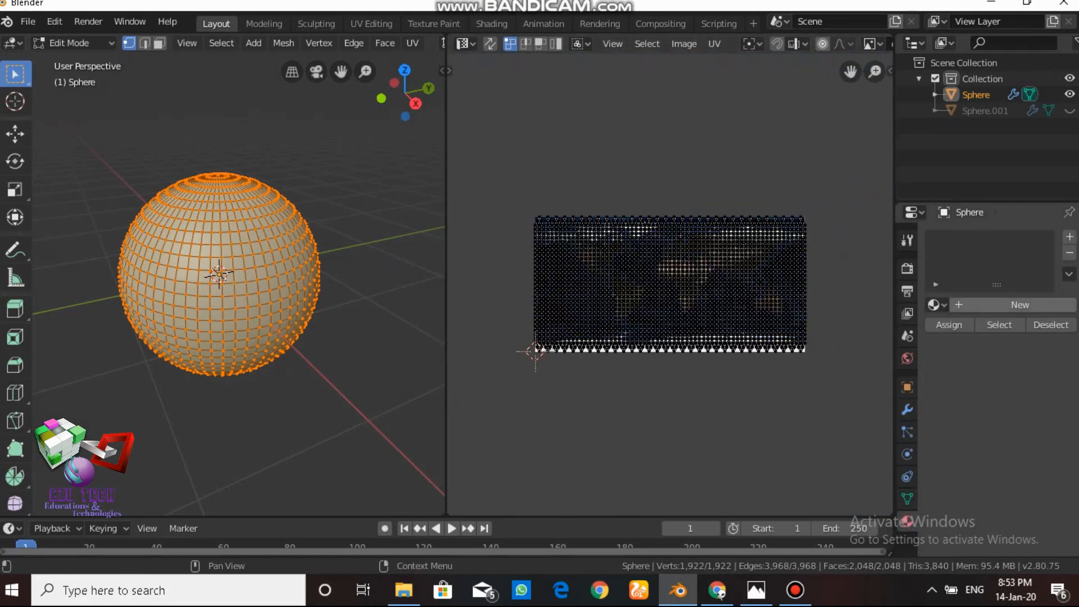
# Step: Create a material with Base Color from the colors earth.jpg image texture
pyautogui.click(1022, 305)
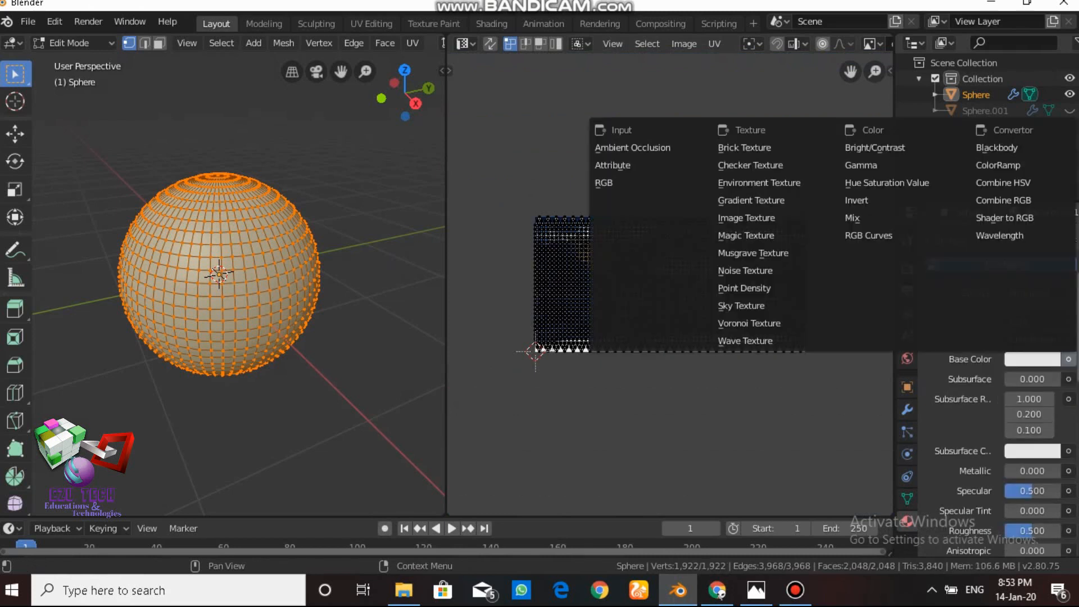
pyautogui.click(745, 217)
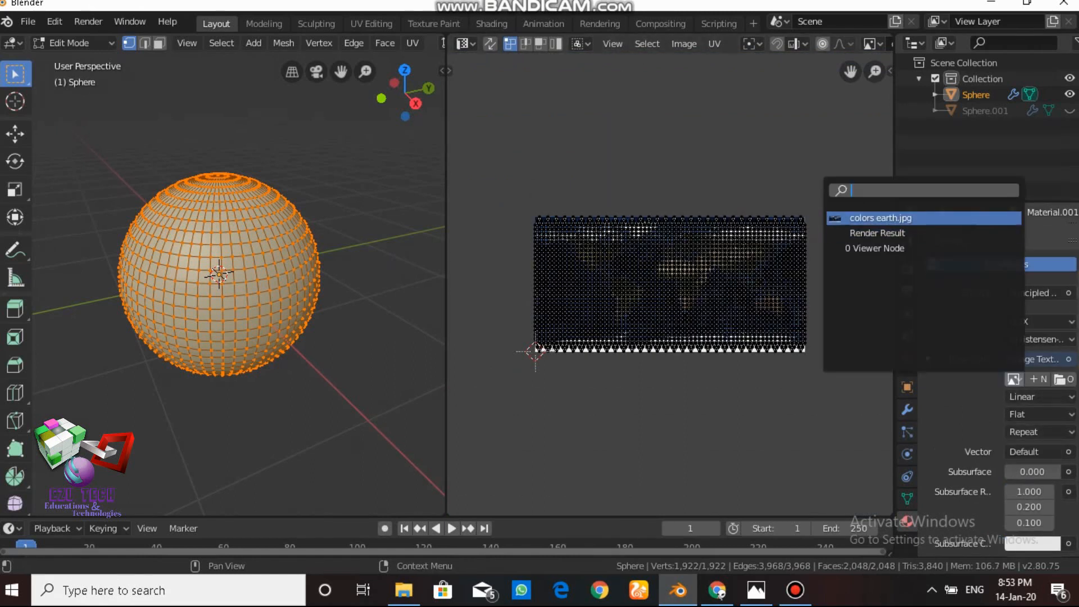
pyautogui.click(879, 217)
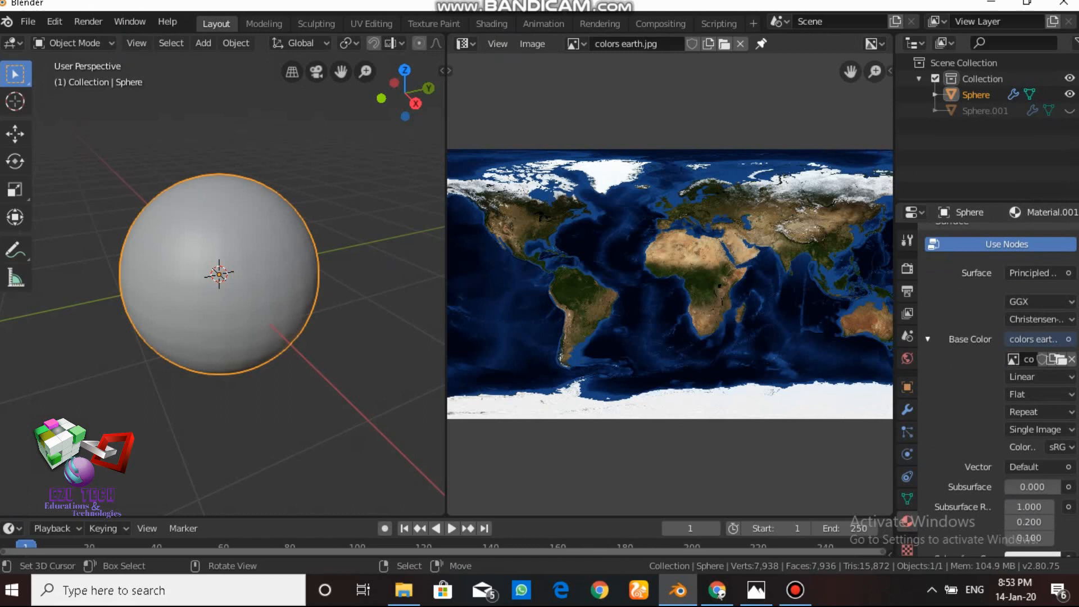
pyautogui.click(202, 42)
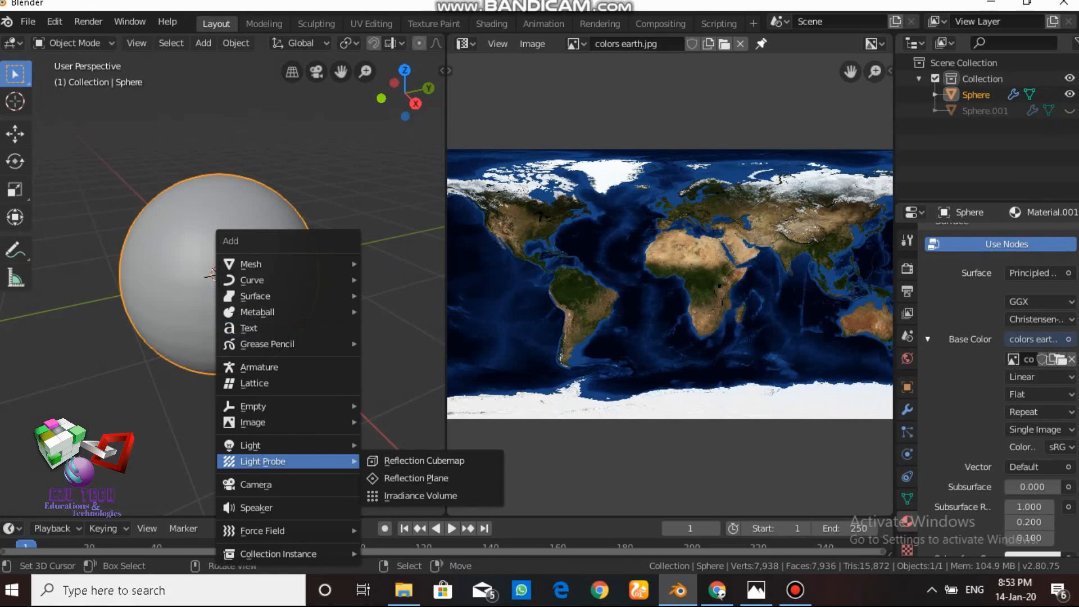
# Step: Add a sun light above the sphere with strength 10 and check the shading
pyautogui.click(249, 445)
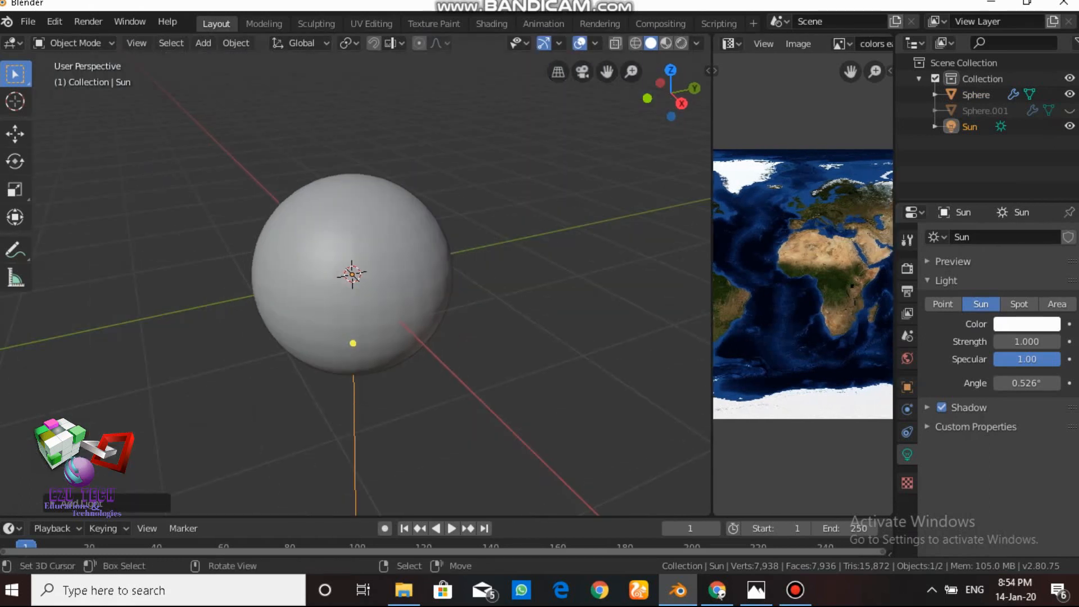
pyautogui.press('g')
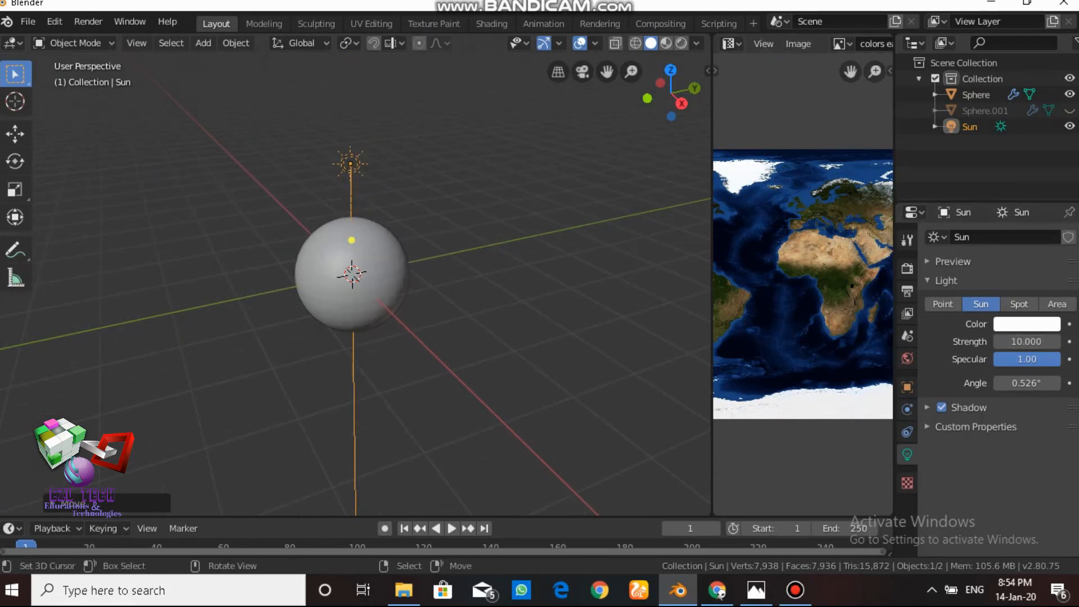
pyautogui.press('z')
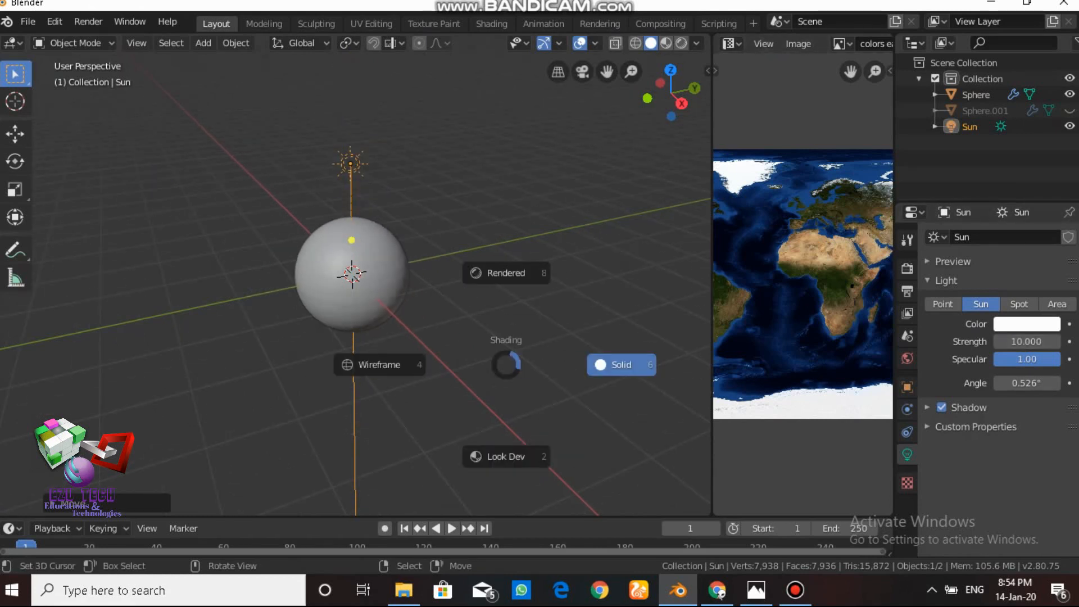
pyautogui.moveTo(506, 272)
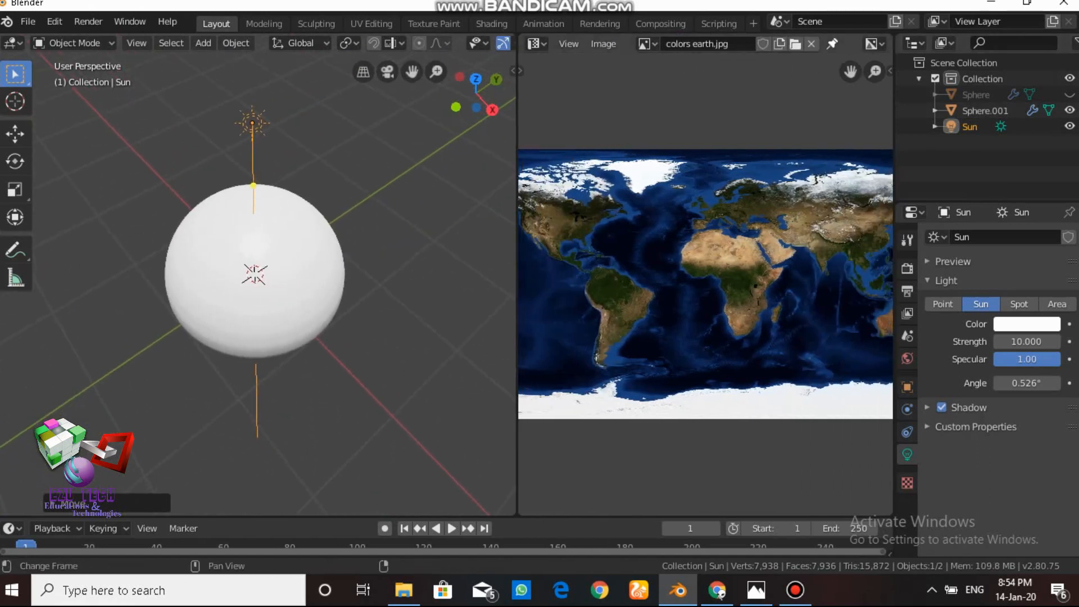
# Step: Load clouds earth.jpg behind the outer sphere's unwrapped UV layout
pyautogui.click(810, 44)
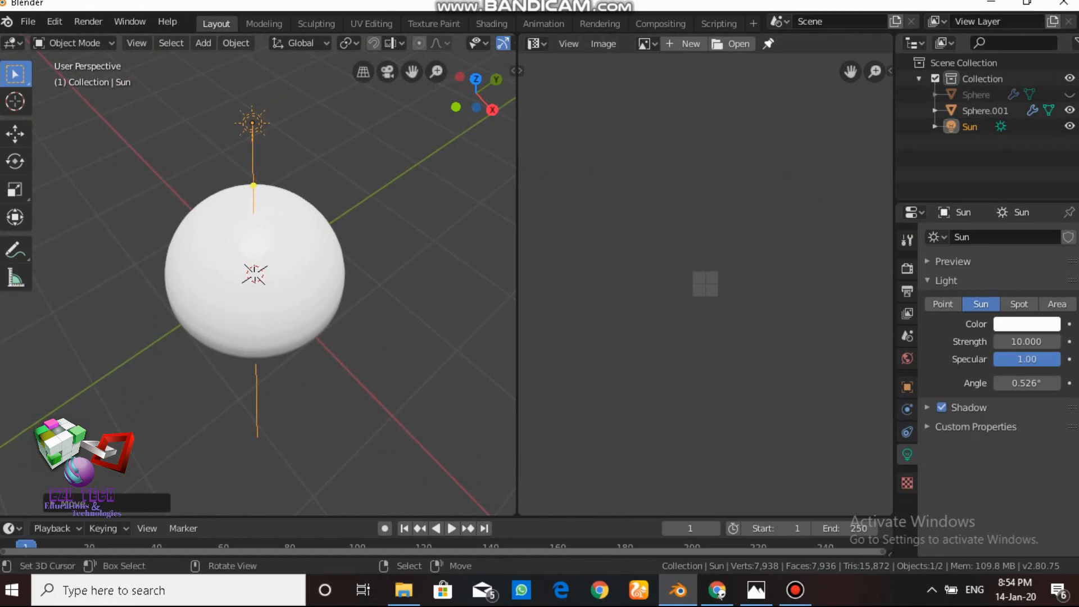
pyautogui.press('Tab')
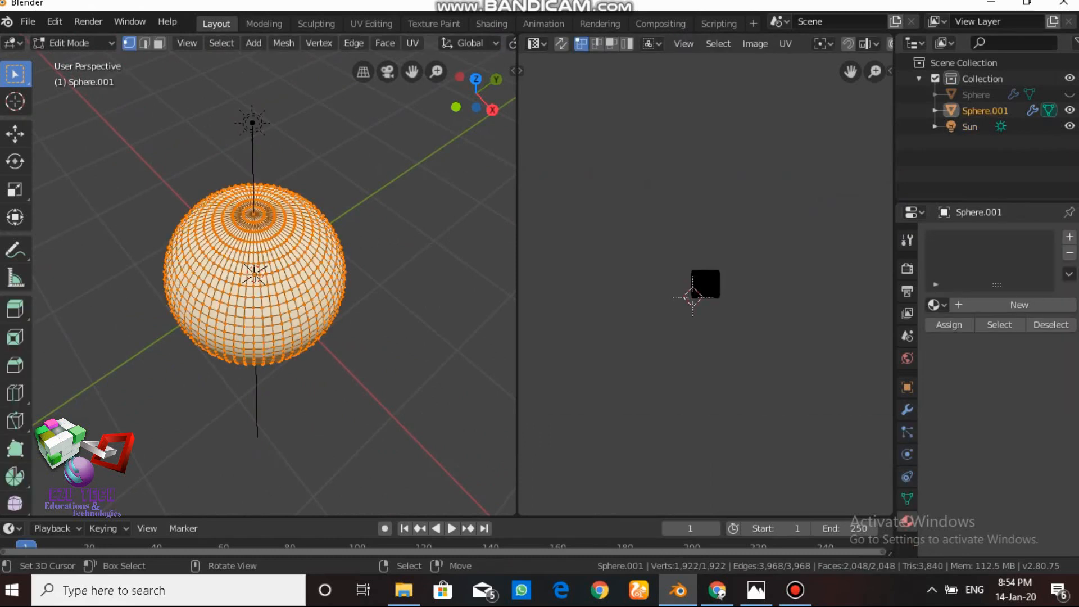
pyautogui.click(784, 44)
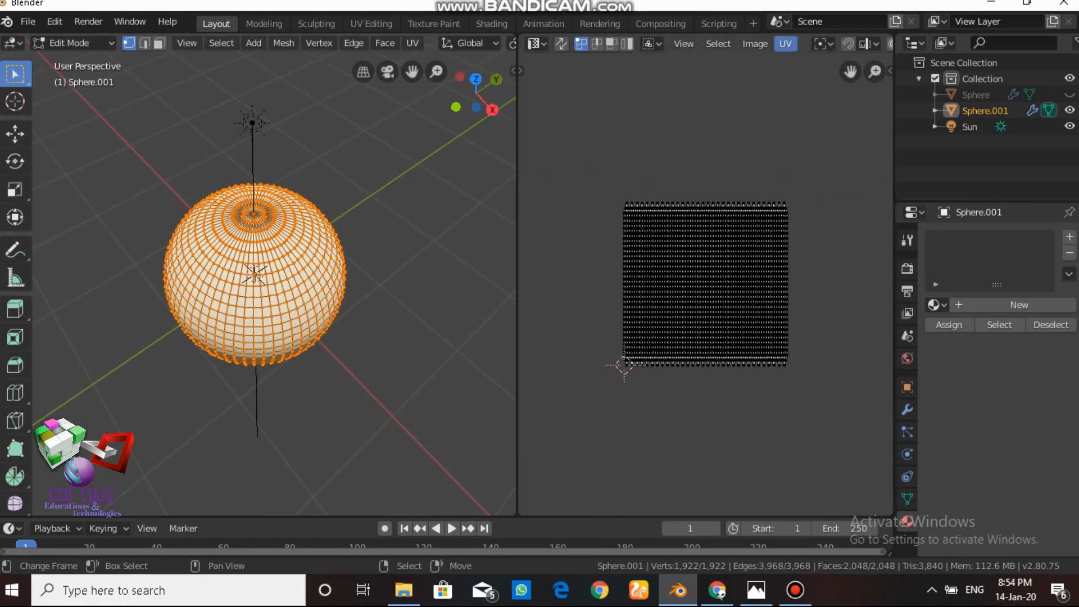
pyautogui.click(754, 44)
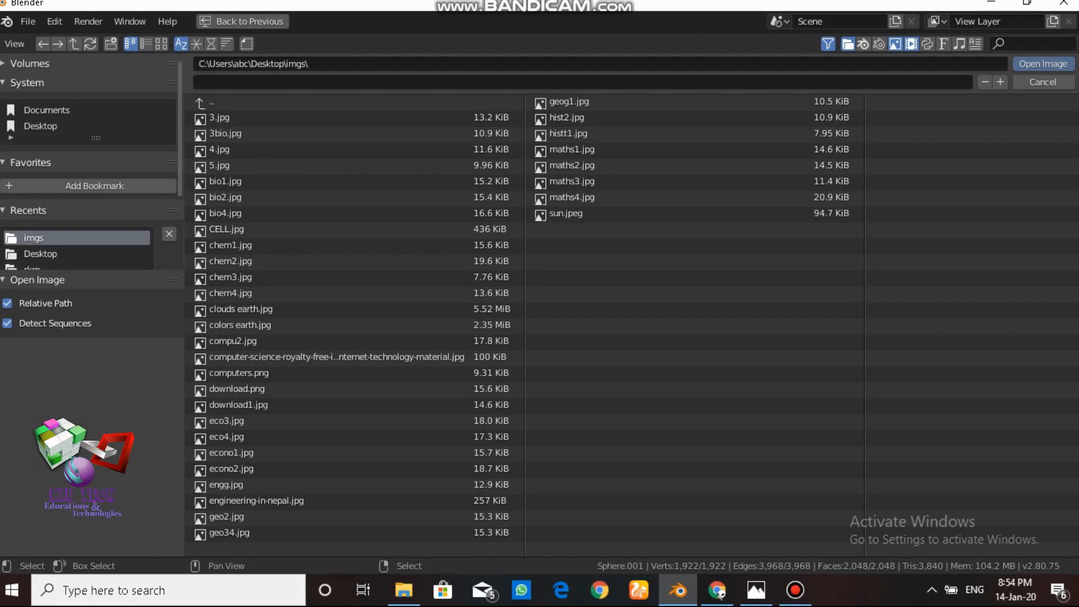
pyautogui.click(241, 309)
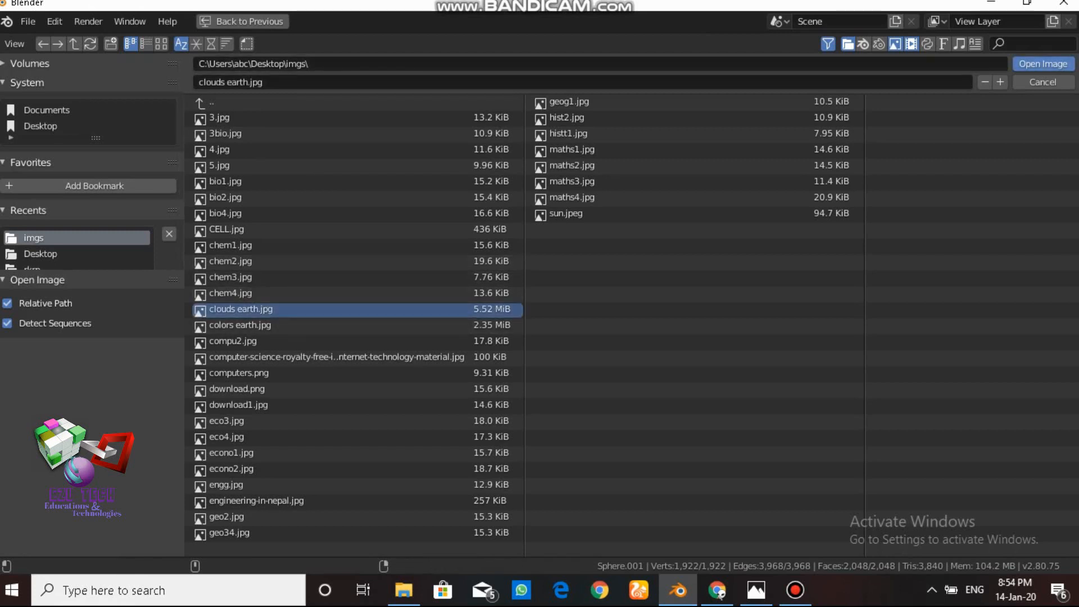
pyautogui.click(1041, 63)
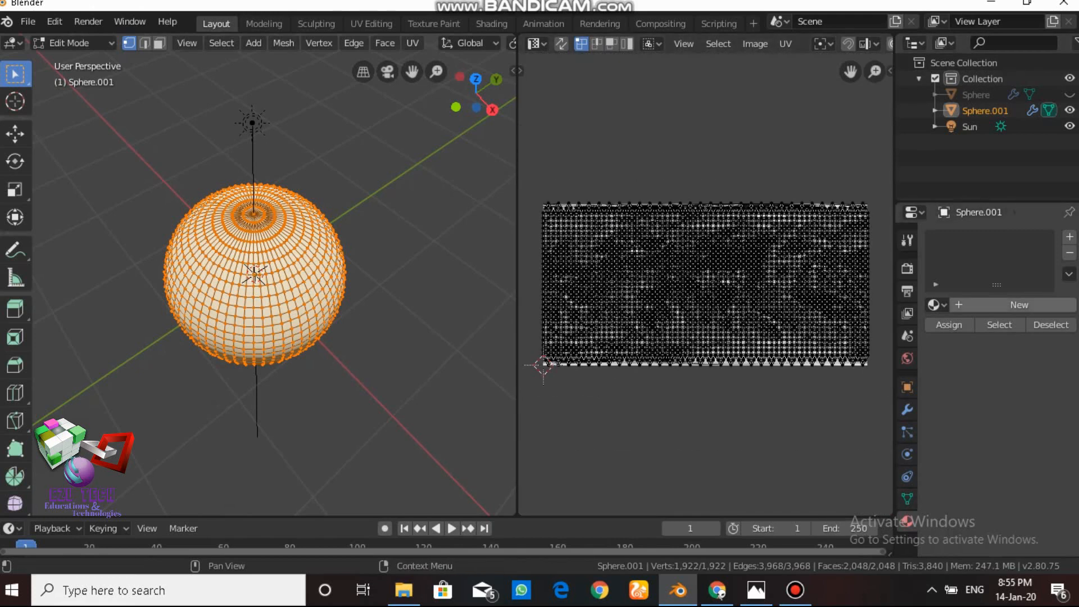
# Step: Create an Add Shader material with Principled BSDF, Transmission 1, in the first slot
pyautogui.click(1018, 304)
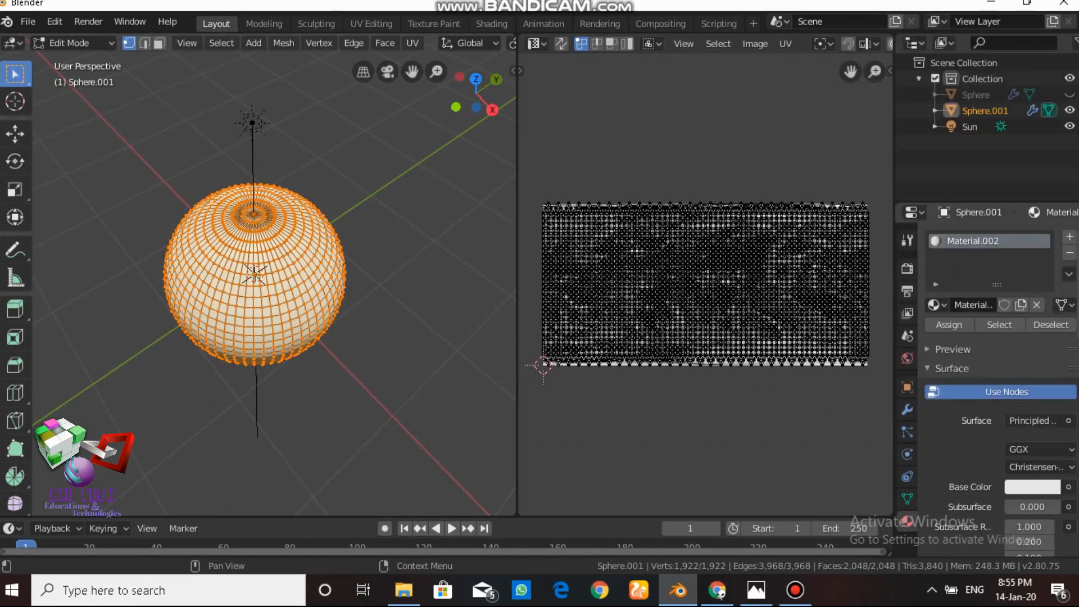
pyautogui.click(1035, 420)
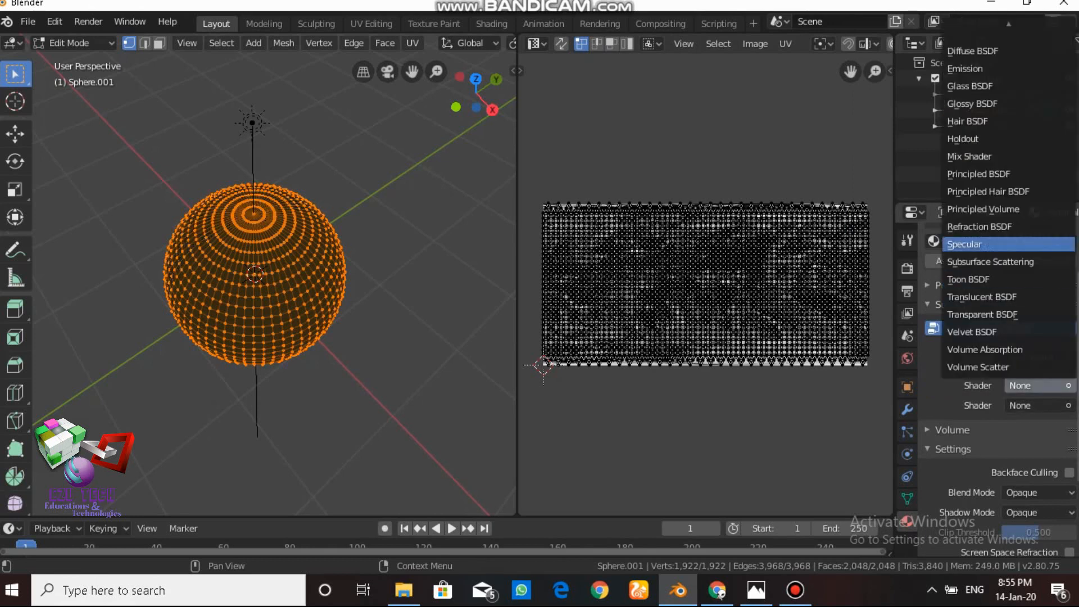
pyautogui.click(978, 174)
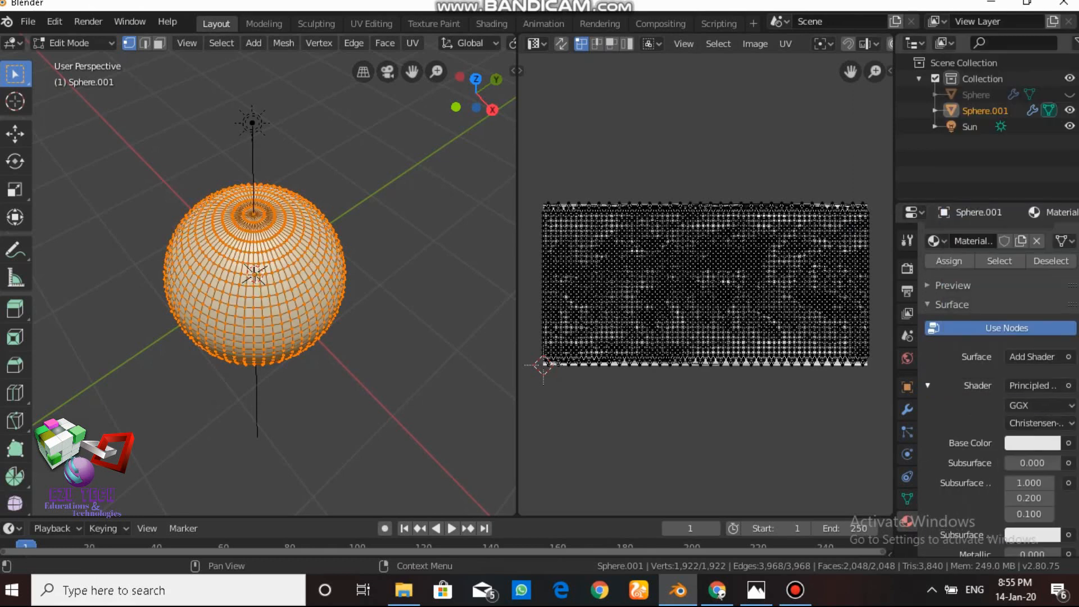
pyautogui.scroll(-3)
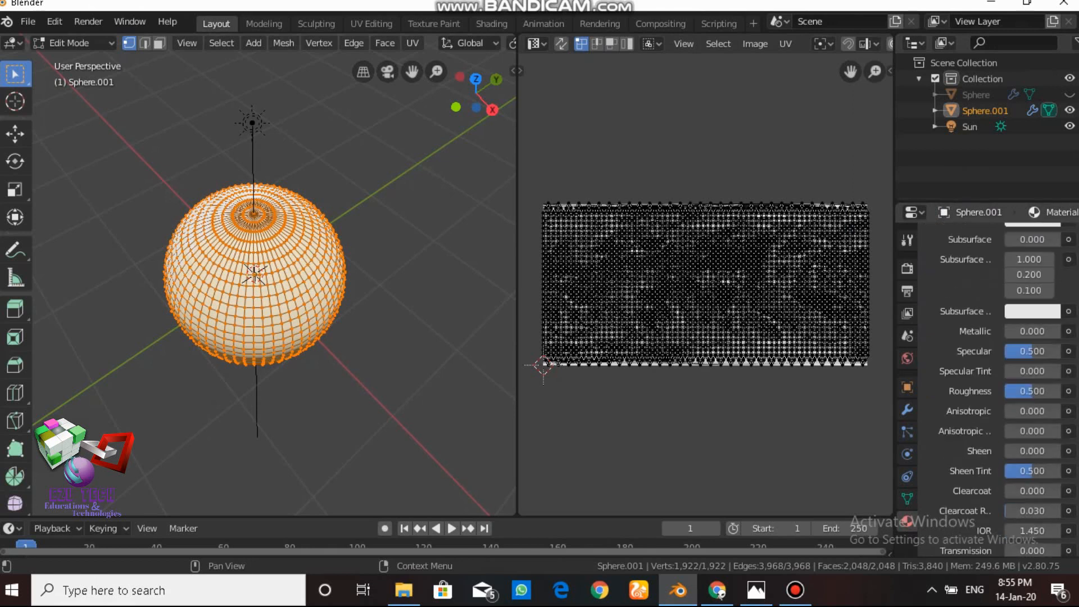
pyautogui.scroll(-3)
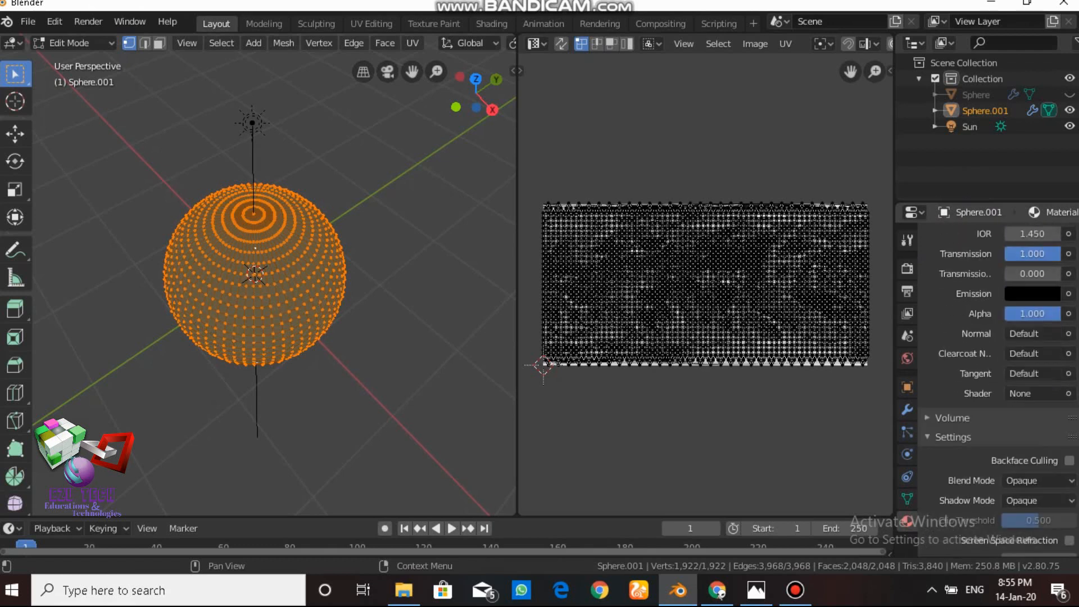
pyautogui.scroll(-3)
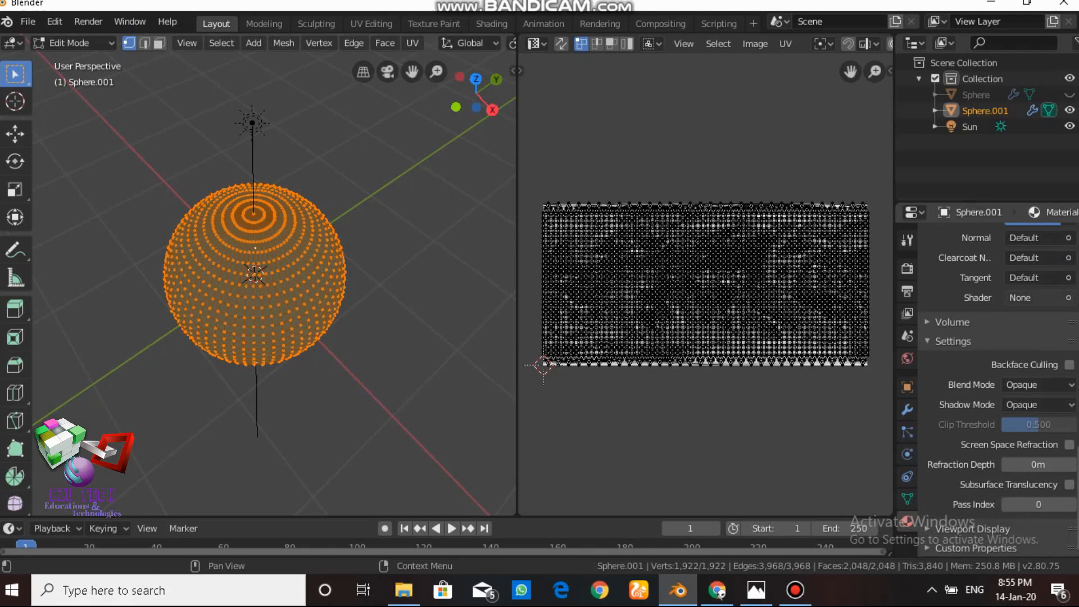
# Step: Set the second shader to Diffuse BSDF and enable Screen Space Refraction
pyautogui.click(1032, 296)
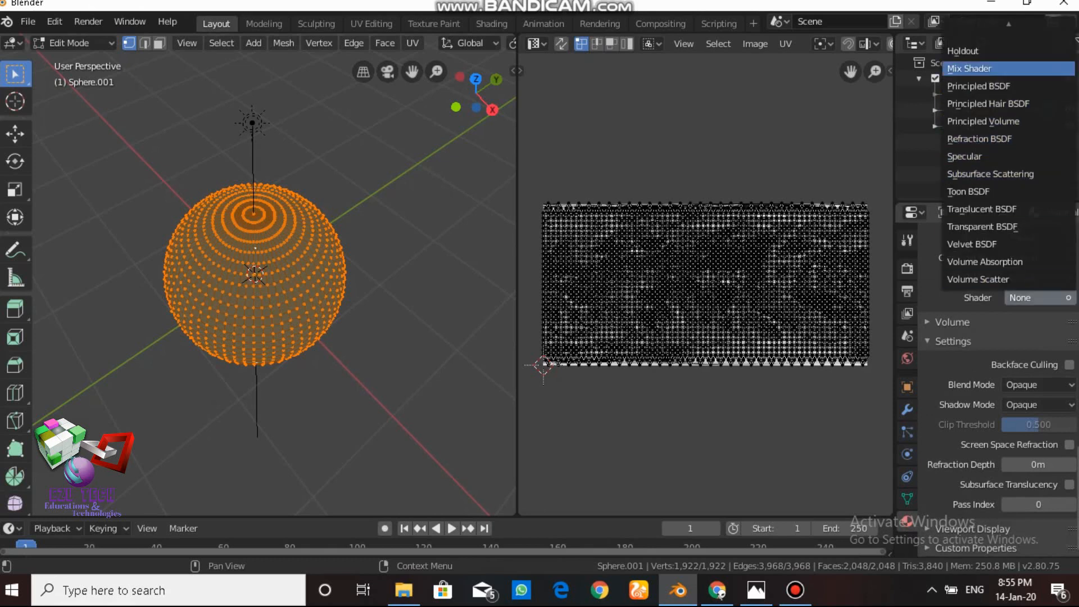
pyautogui.moveTo(986, 258)
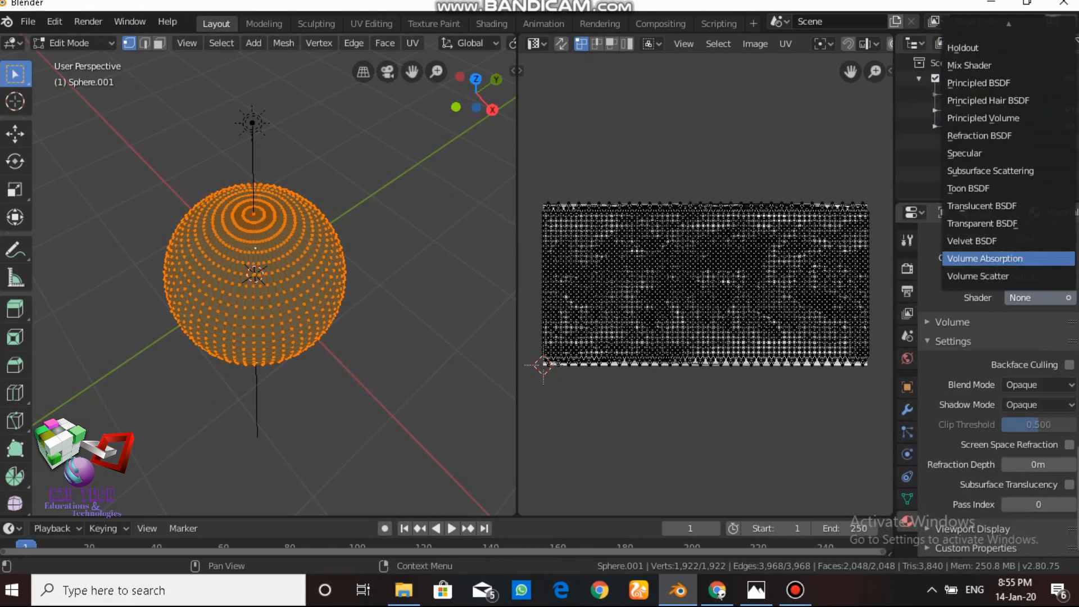
pyautogui.scroll(3)
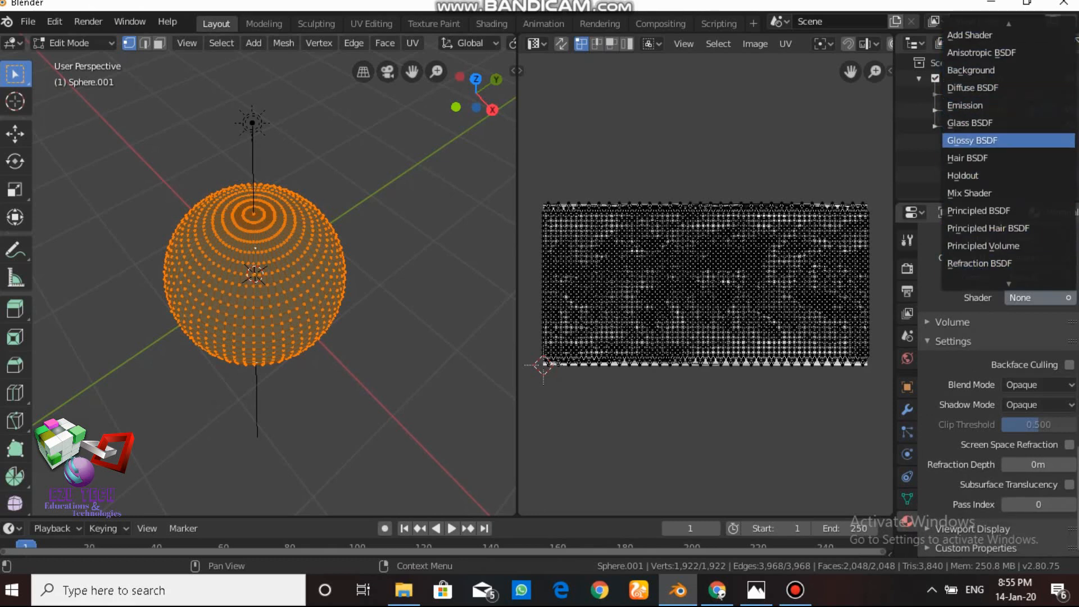
pyautogui.click(972, 88)
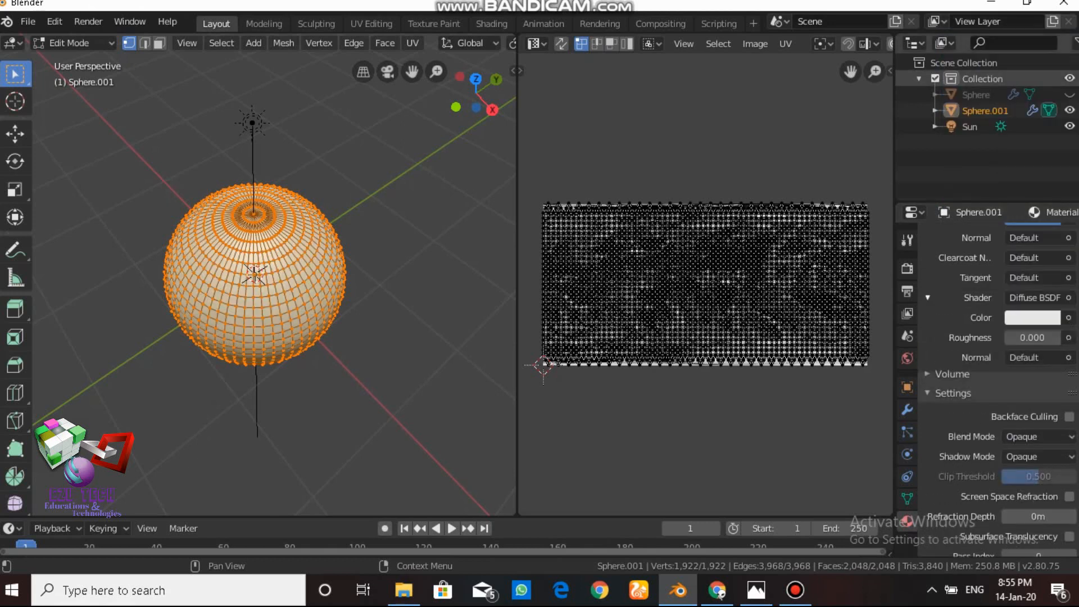
pyautogui.scroll(-3)
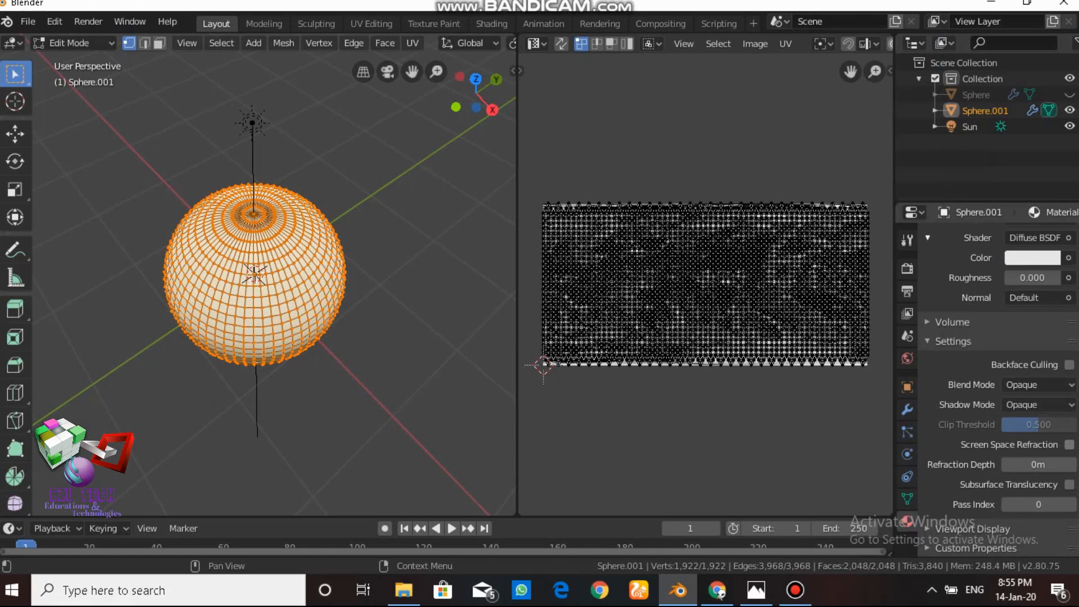
pyautogui.moveTo(1010, 444)
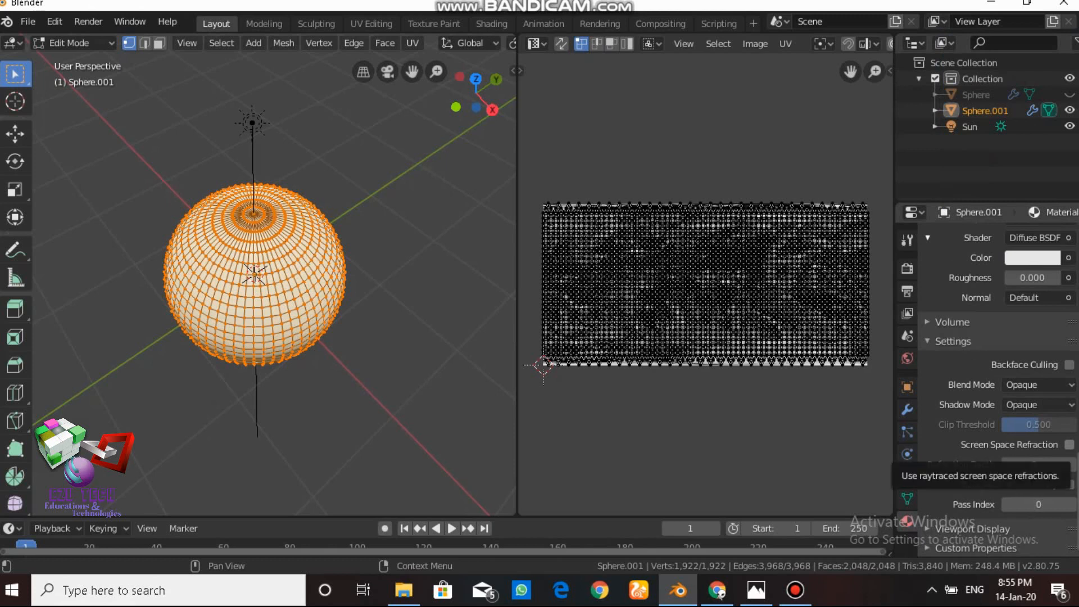
pyautogui.click(1069, 444)
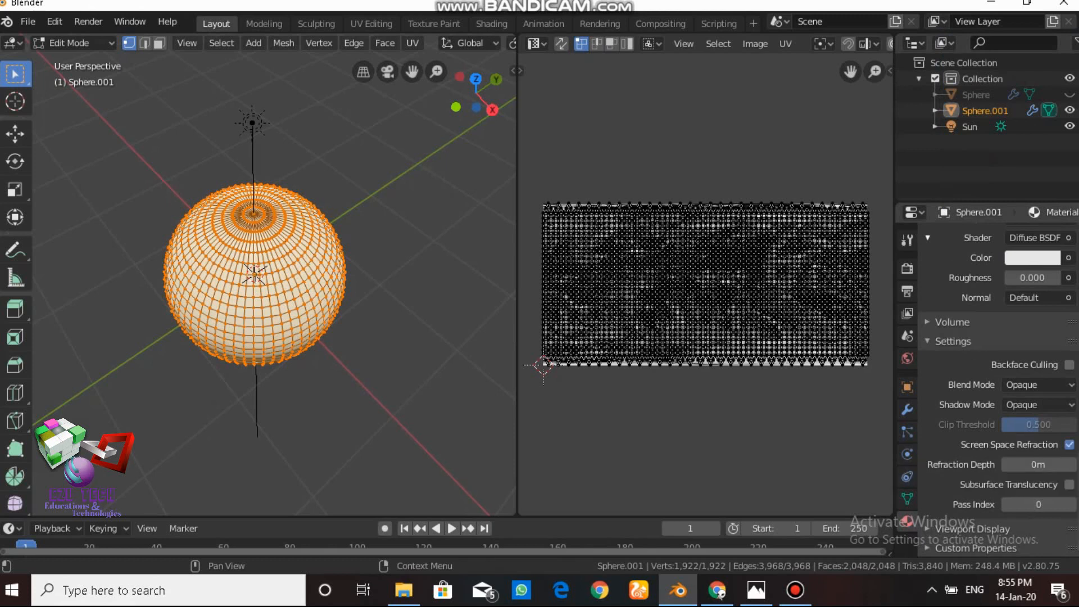
pyautogui.scroll(3)
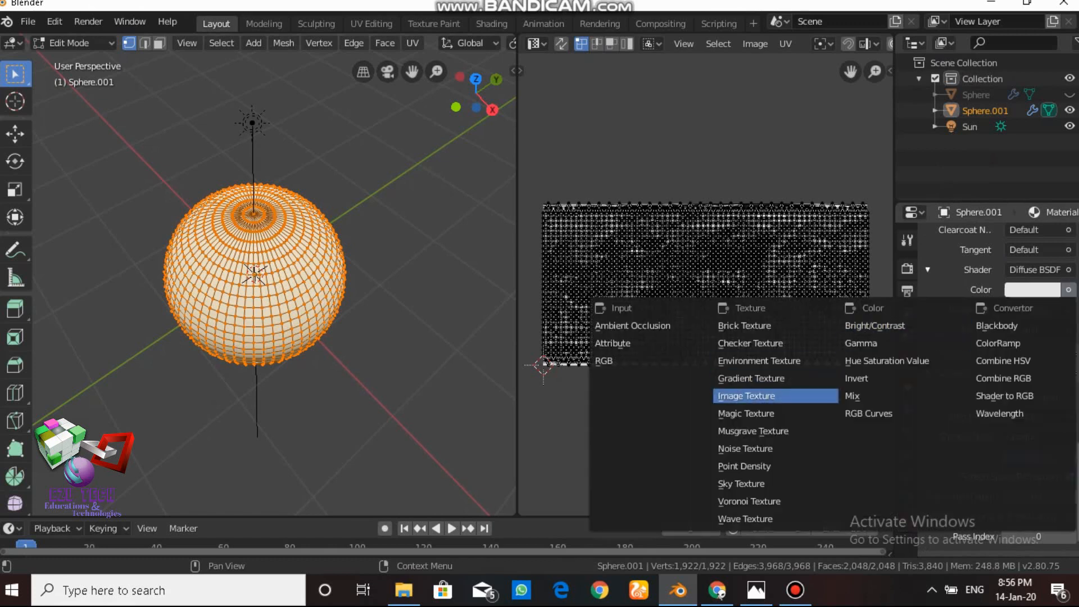
# Step: Feed the Diffuse BSDF colour from the clouds earth.jpg image texture
pyautogui.click(745, 394)
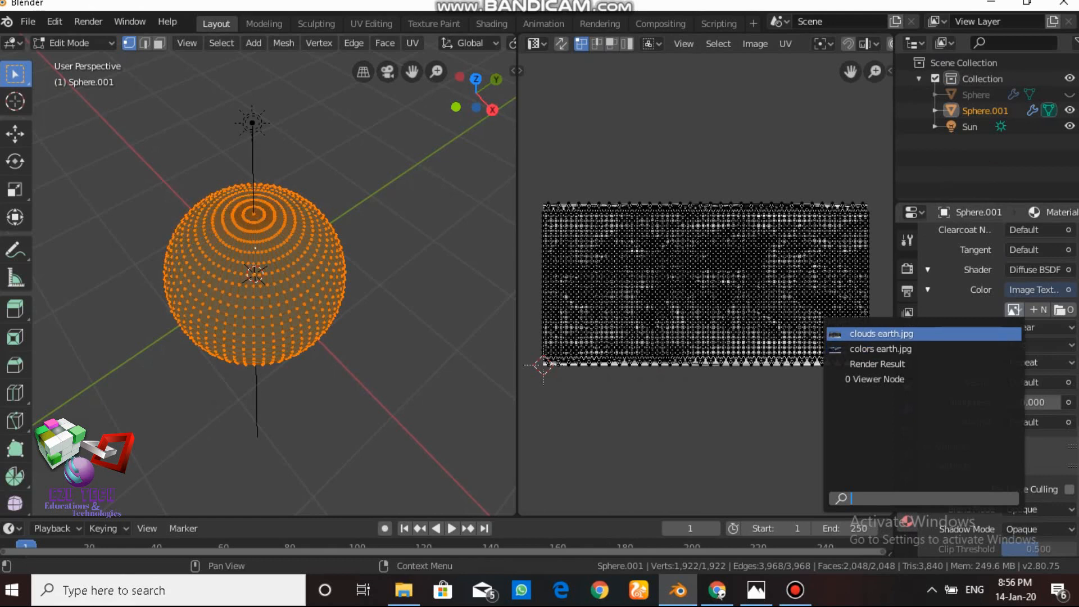
pyautogui.click(880, 334)
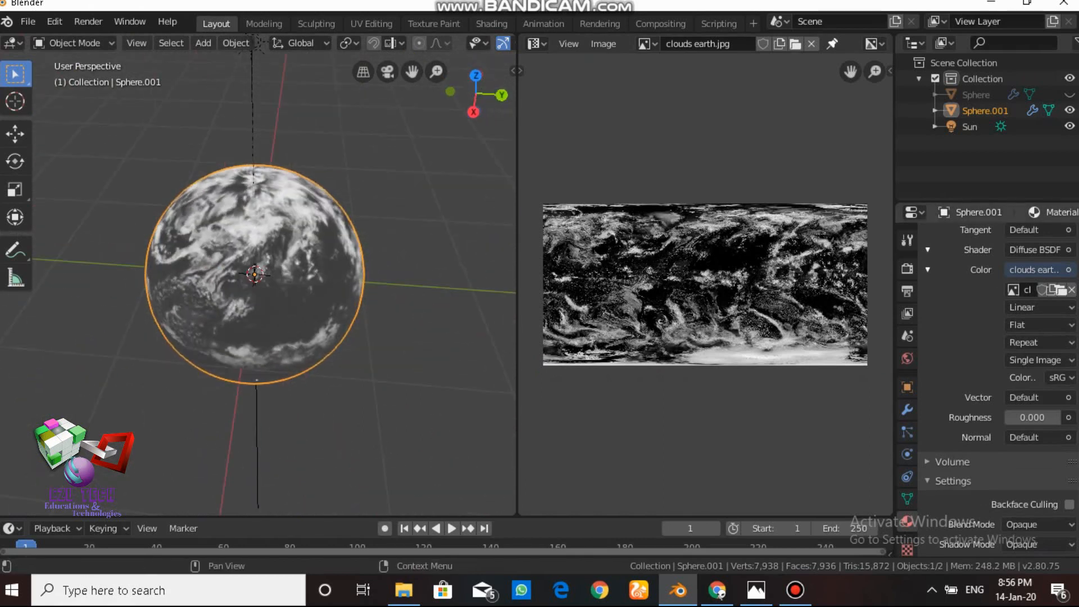
pyautogui.click(907, 269)
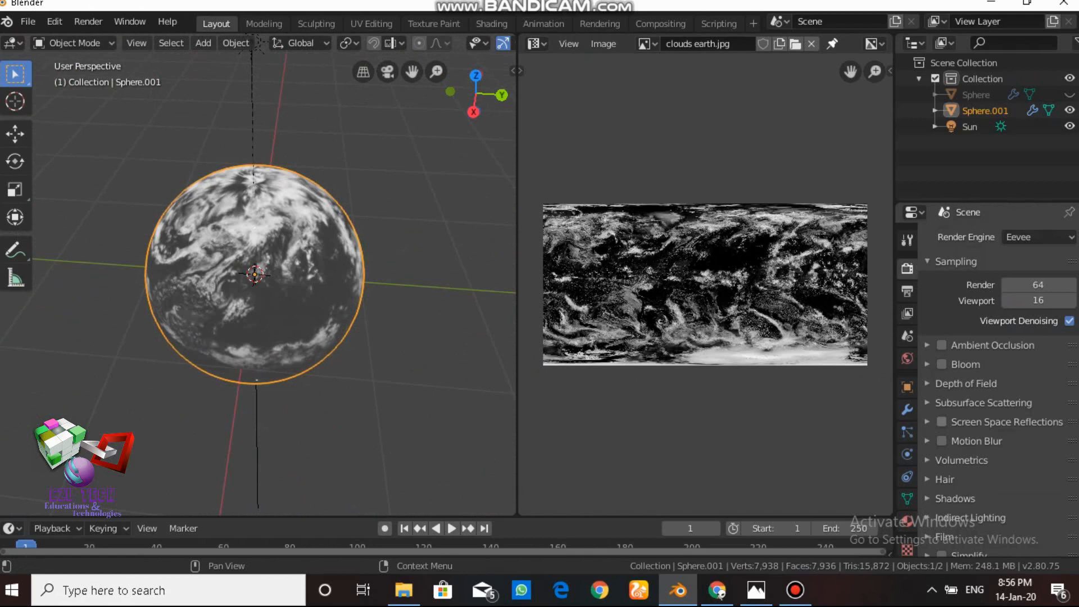
# Step: Turn on Screen Space Reflections and Bloom in the Eevee render settings
pyautogui.click(940, 421)
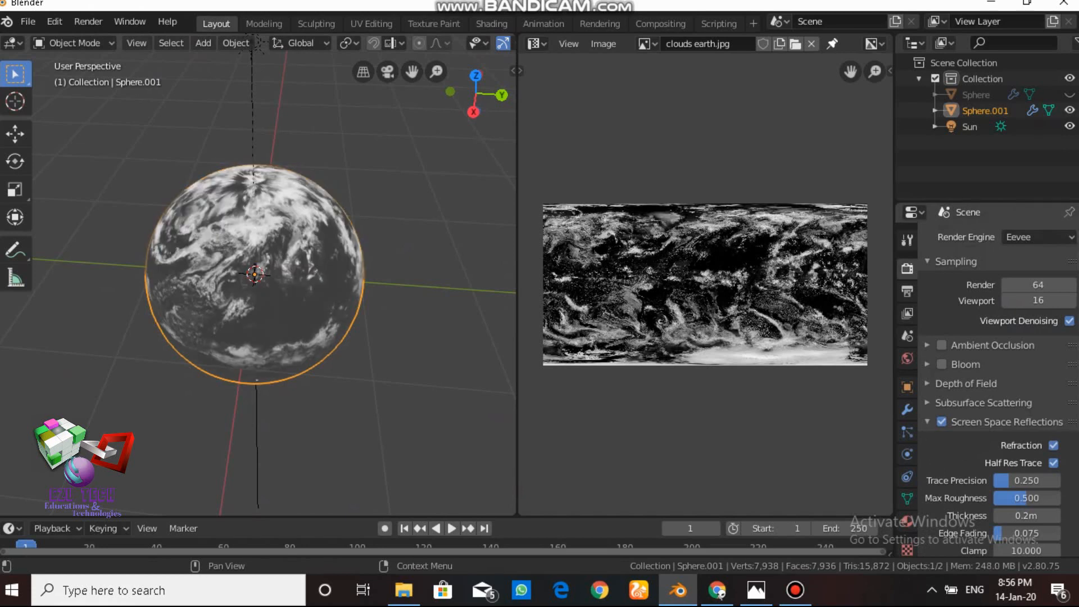
pyautogui.click(940, 364)
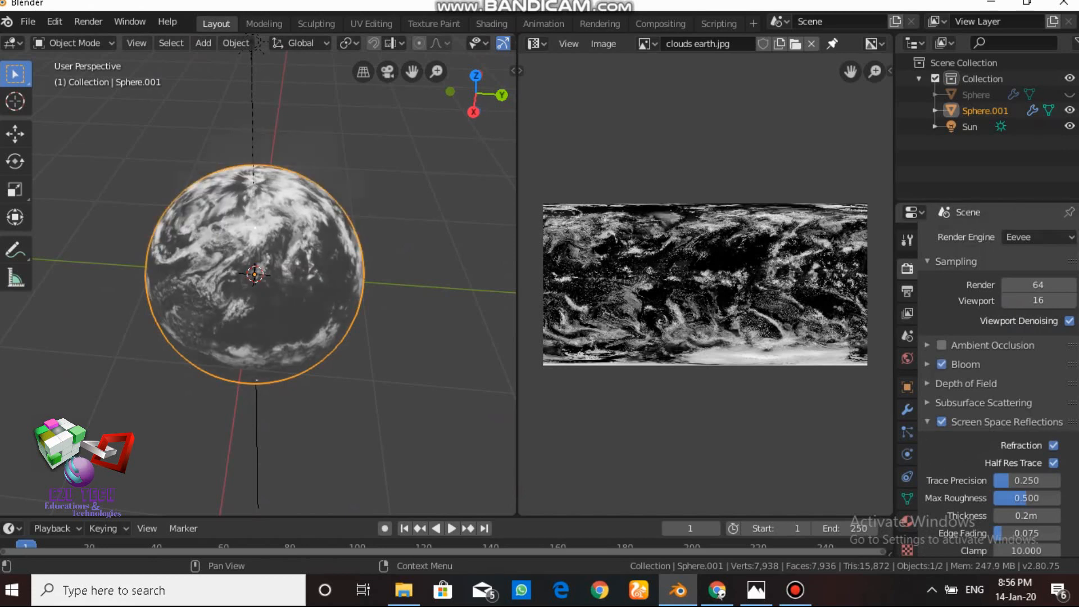
pyautogui.scroll(-3)
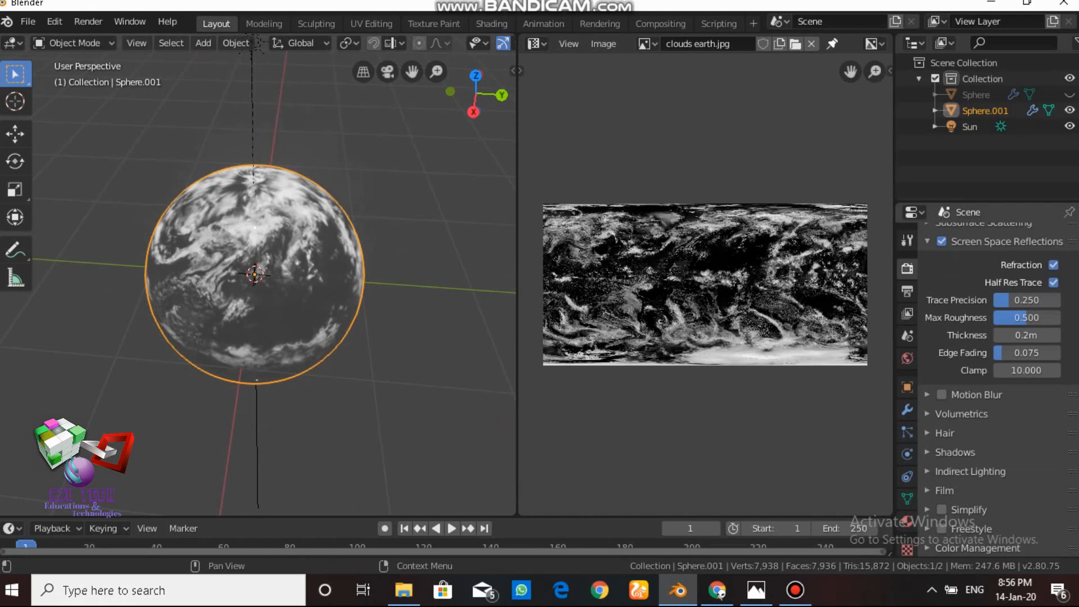
pyautogui.click(941, 394)
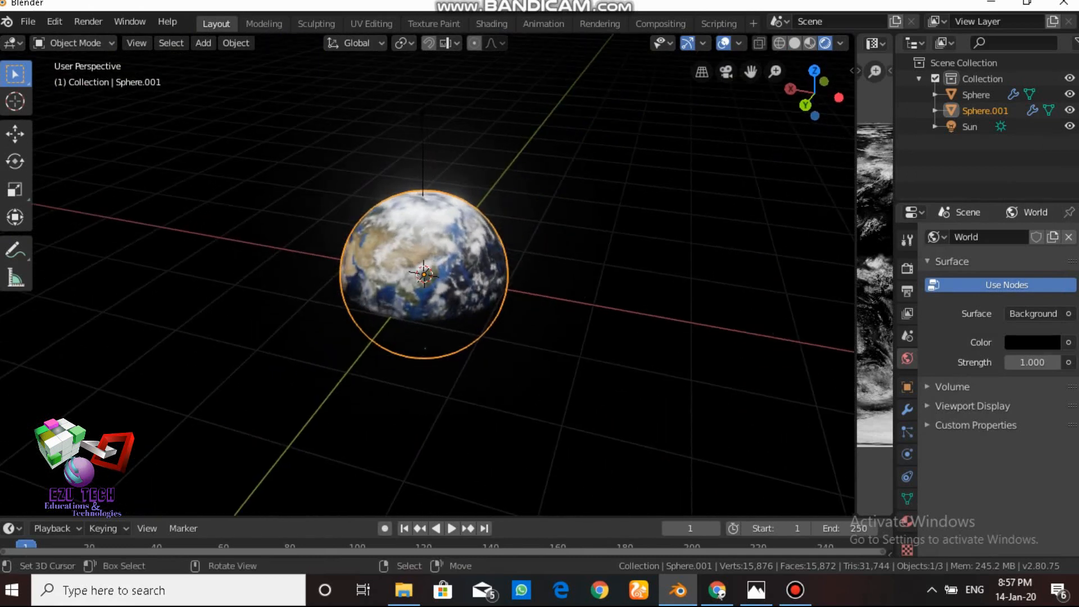
# Step: Start grabbing the cloud sphere, then leave it unmoved around the Earth globe
pyautogui.press('g')
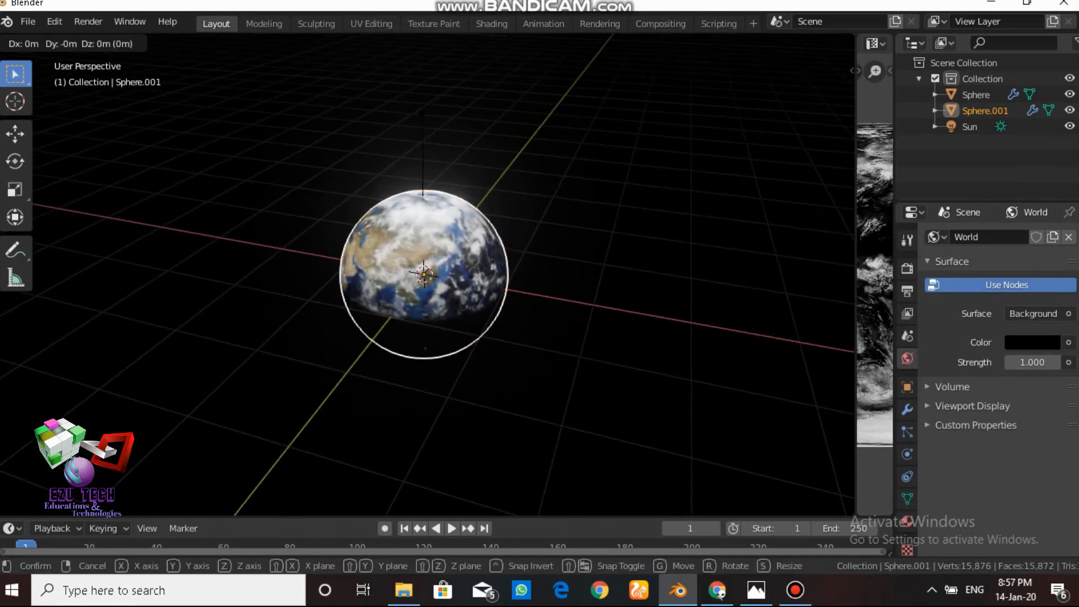
pyautogui.moveTo(425, 277)
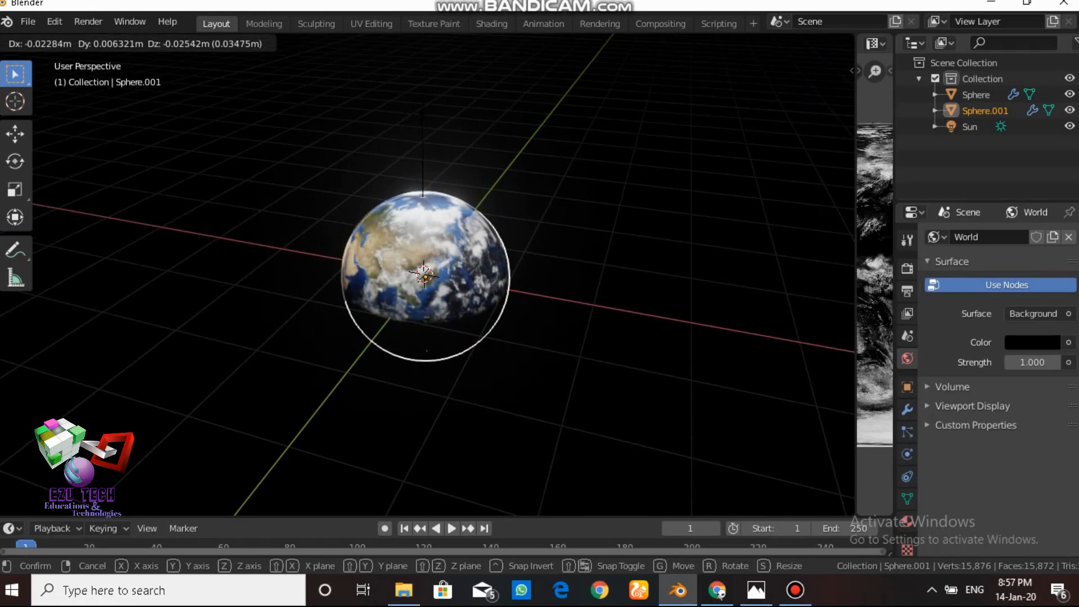
pyautogui.press('z')
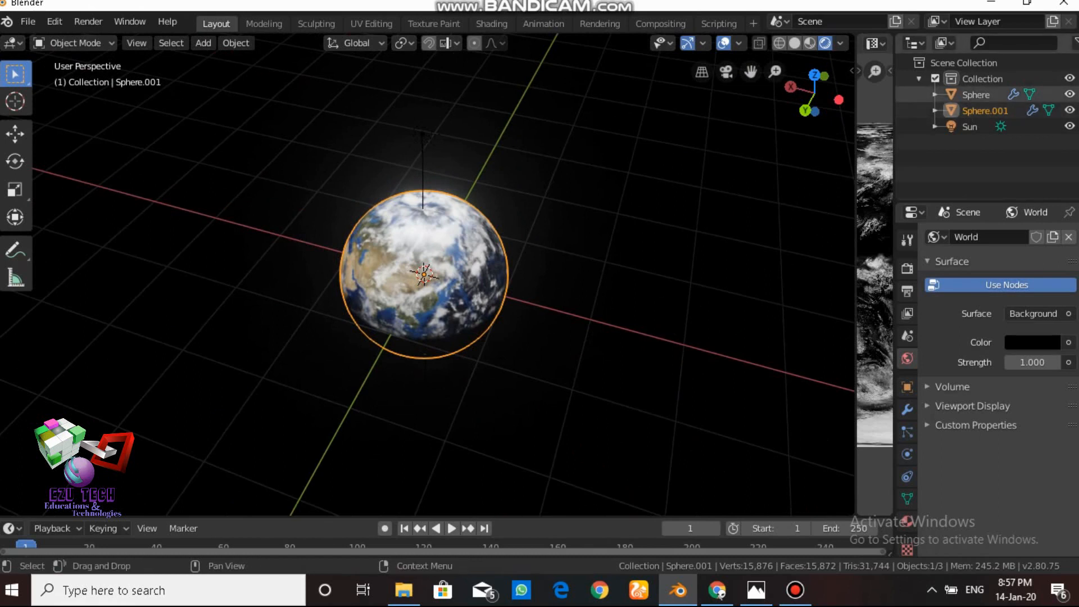
# Step: Select the Earth sphere and Ctrl-add Sphere.001 (the cloud shell) in the Outliner
pyautogui.click(977, 94)
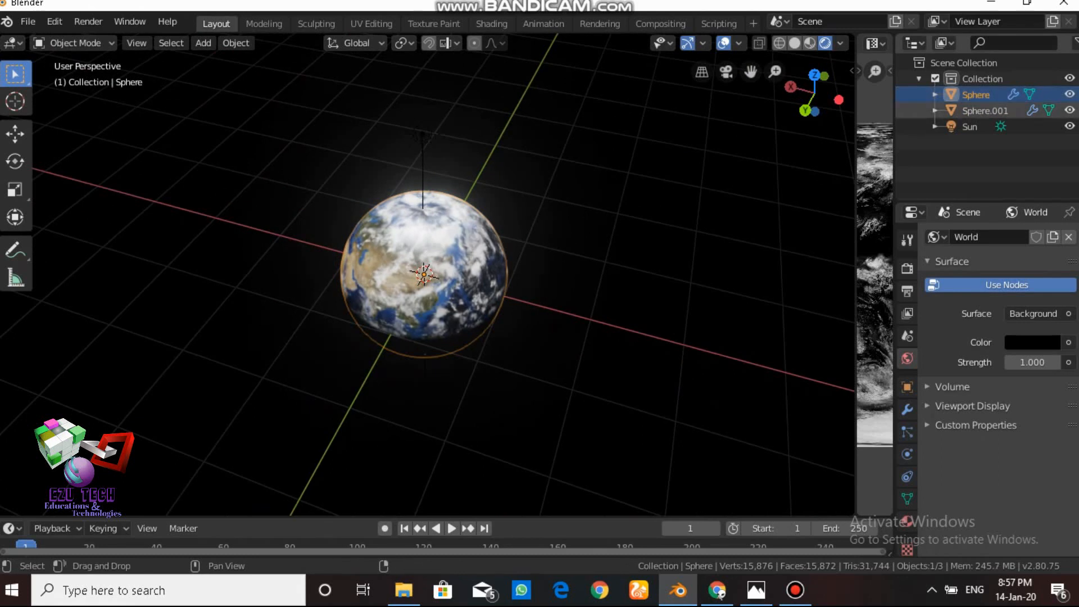
pyautogui.click(985, 110)
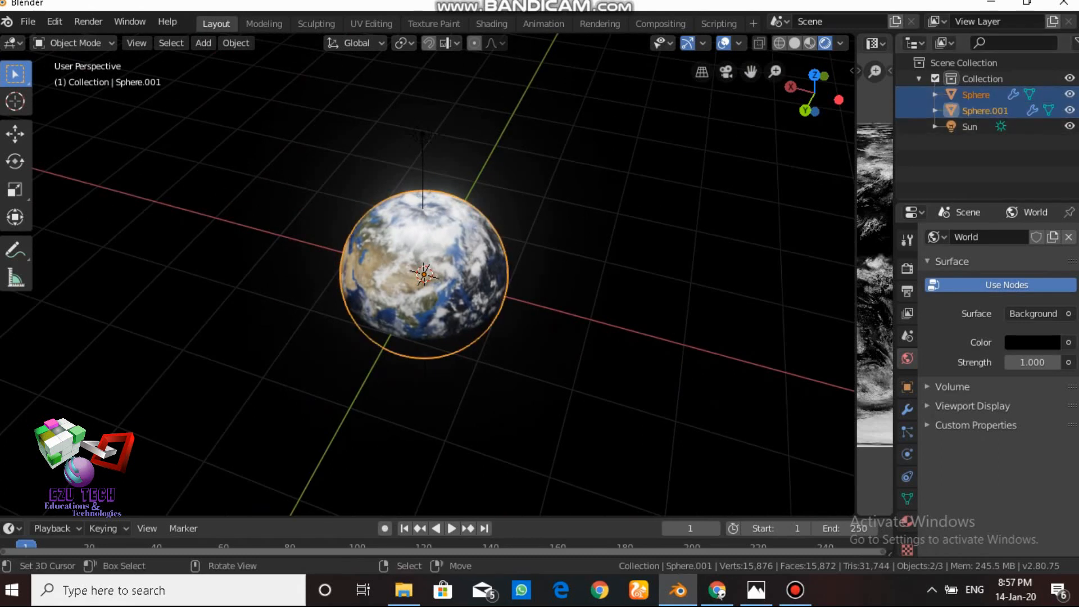